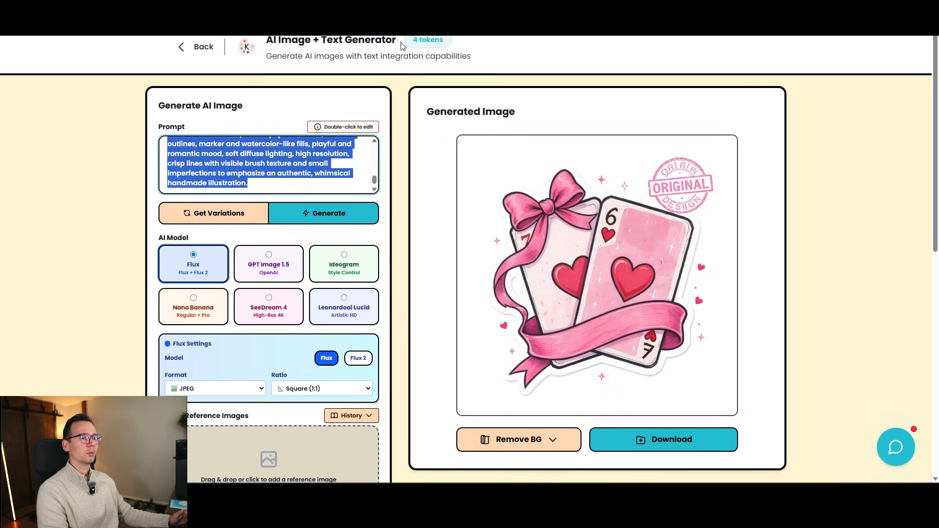
Select GPT Image 1.5 as the AI Model to regenerate the pink playing-card sticker.
{"action": "left_click", "coordinate": [269, 264]}
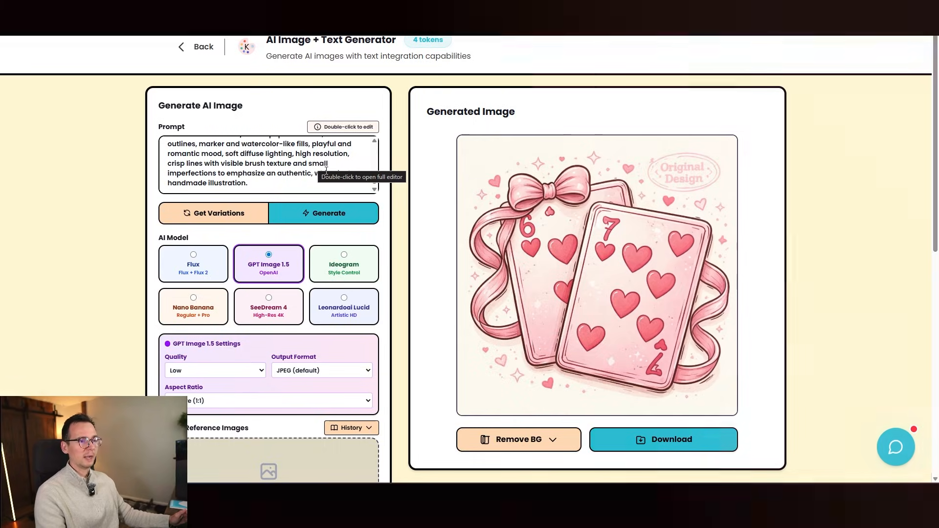
{"action": "mouse_move", "coordinate": [160, 118]}
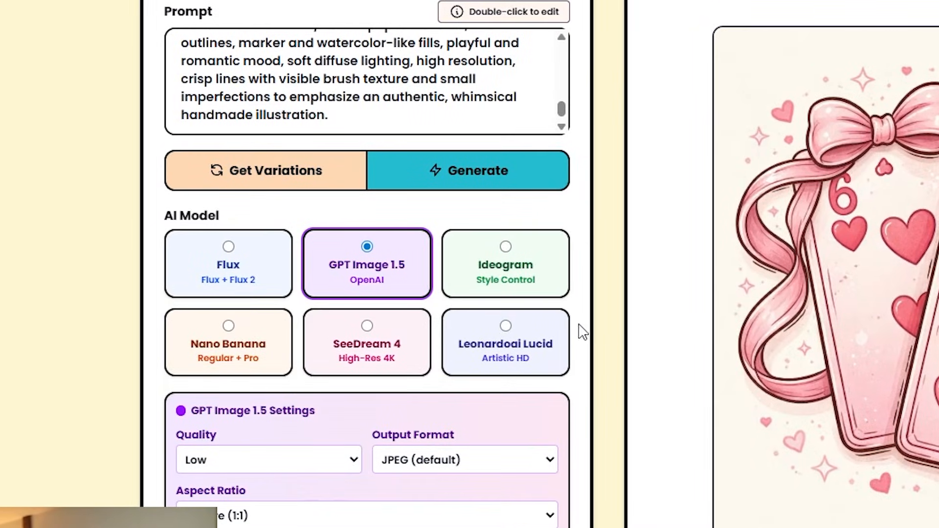
{"action": "mouse_move", "coordinate": [415, 348]}
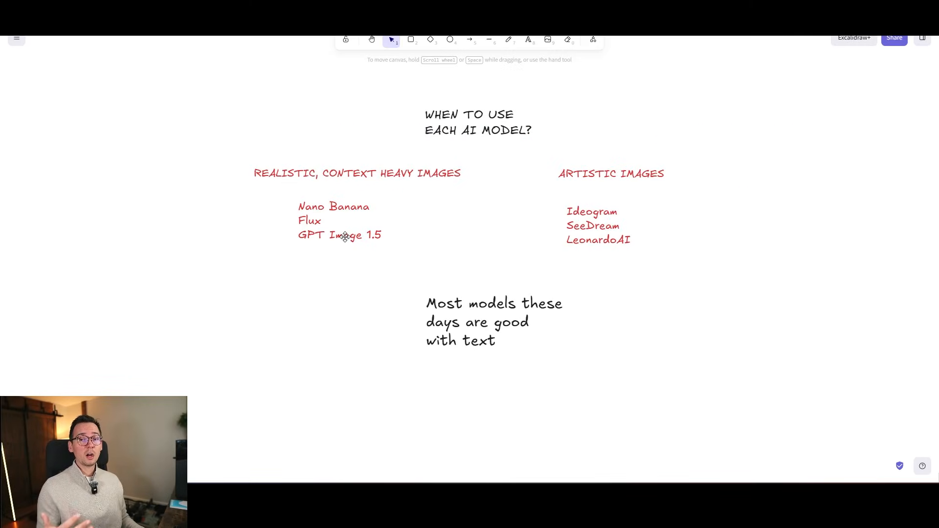
{"action": "left_click", "coordinate": [598, 226]}
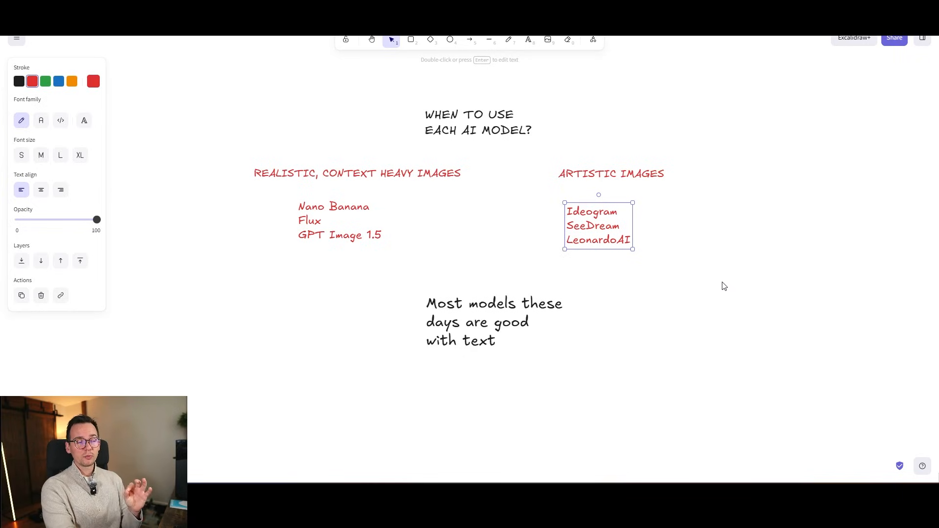
{"action": "left_click", "coordinate": [573, 339]}
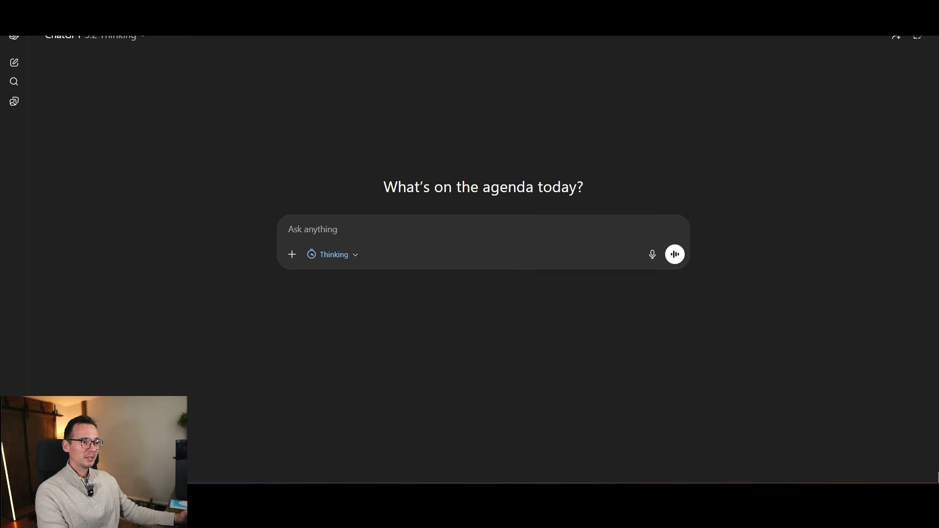
{"action": "mouse_move", "coordinate": [487, 372]}
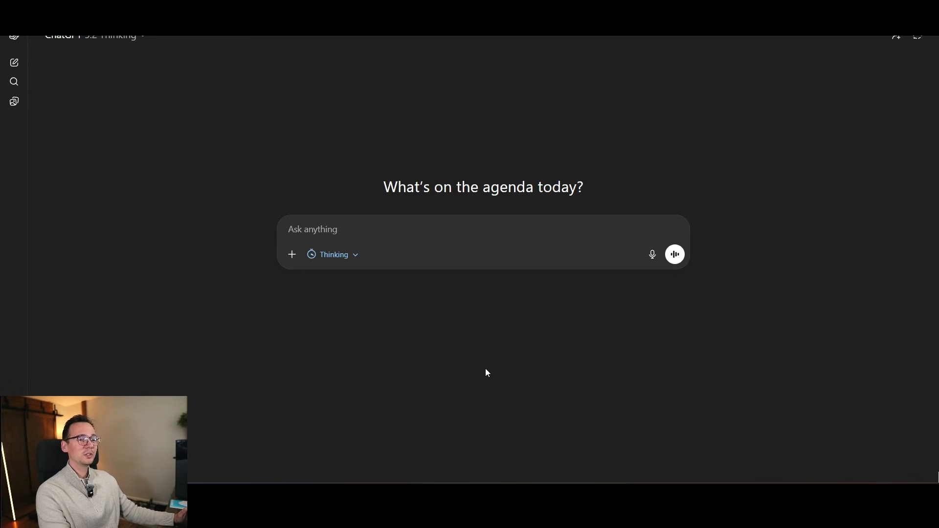
{"action": "mouse_move", "coordinate": [830, 338]}
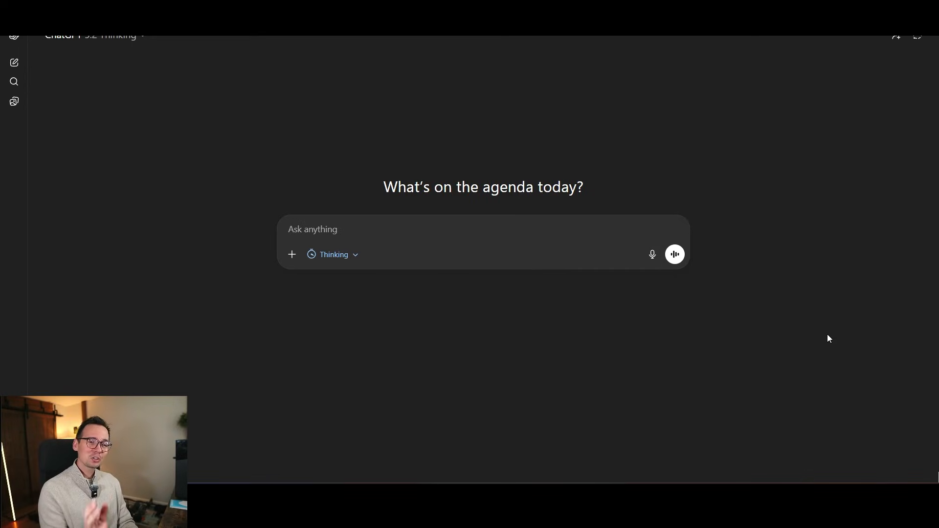
Ask ChatGPT by voice for a Nano Banana prompt of a desert oil painting with one palm.
{"action": "type", "text": ".jngvdflk"}
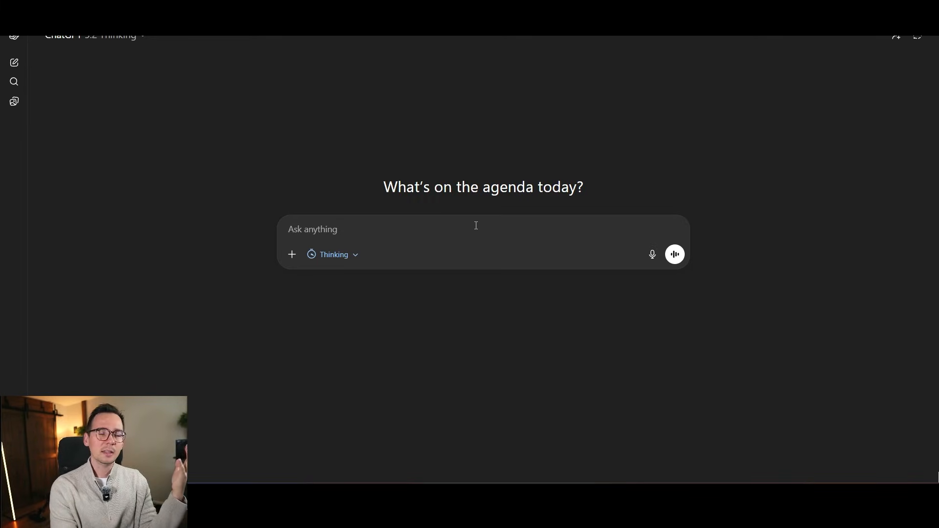
{"action": "left_click", "coordinate": [675, 254]}
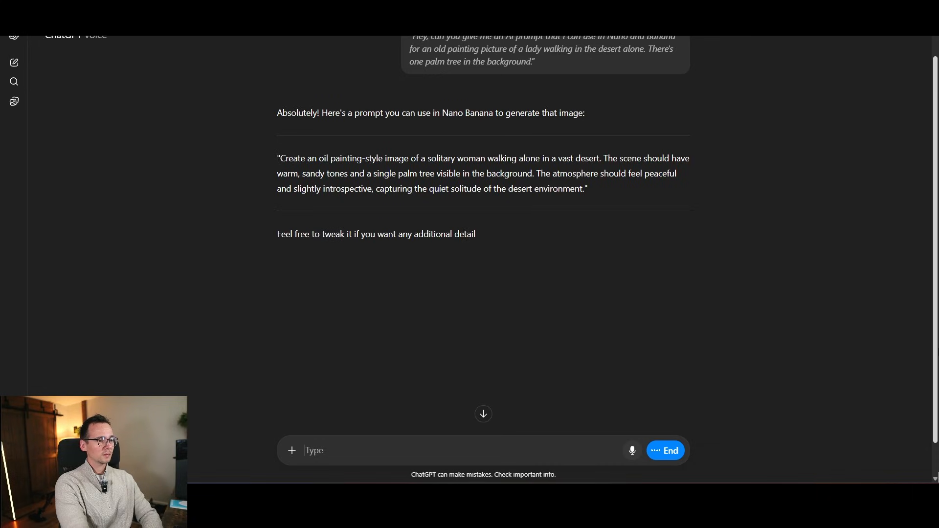
End voice mode and select the returned desert painting prompt text.
{"action": "left_click", "coordinate": [665, 451]}
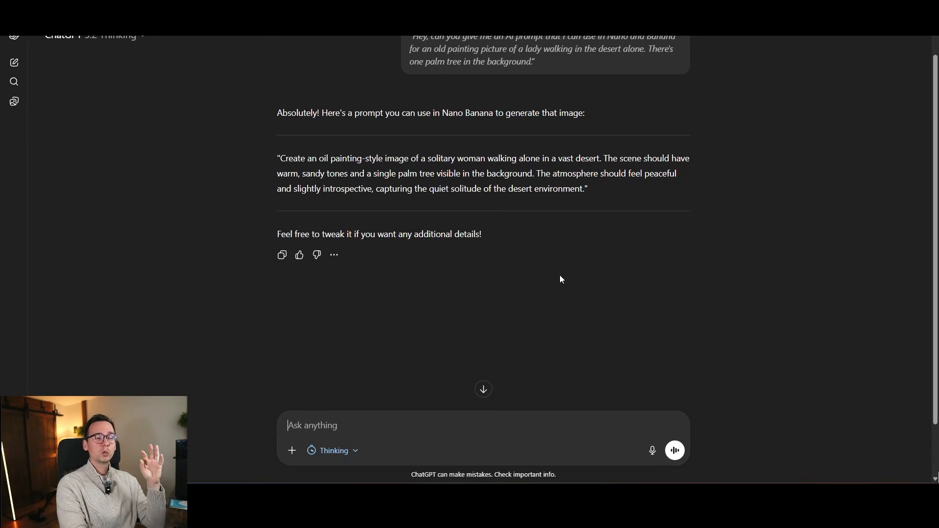
{"action": "mouse_move", "coordinate": [564, 271]}
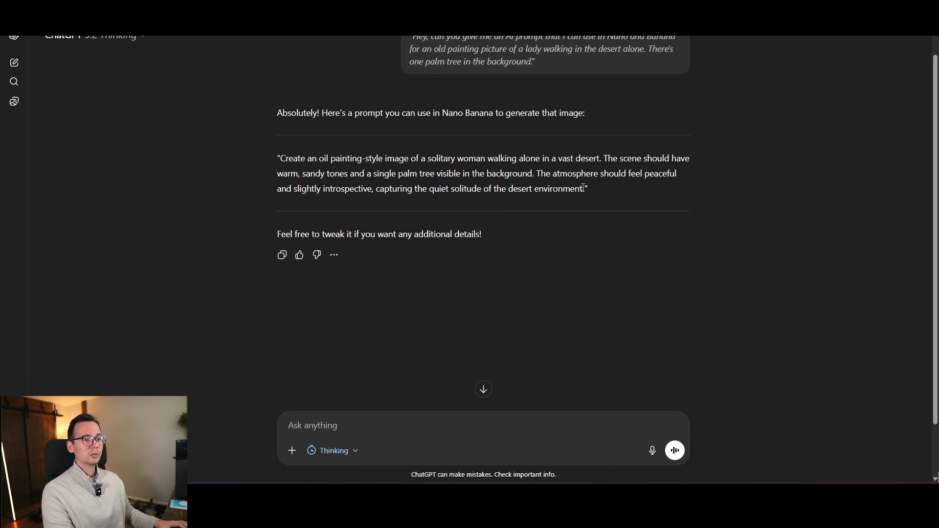
{"action": "left_click_drag", "start_coordinate": [288, 158], "coordinate": [582, 188]}
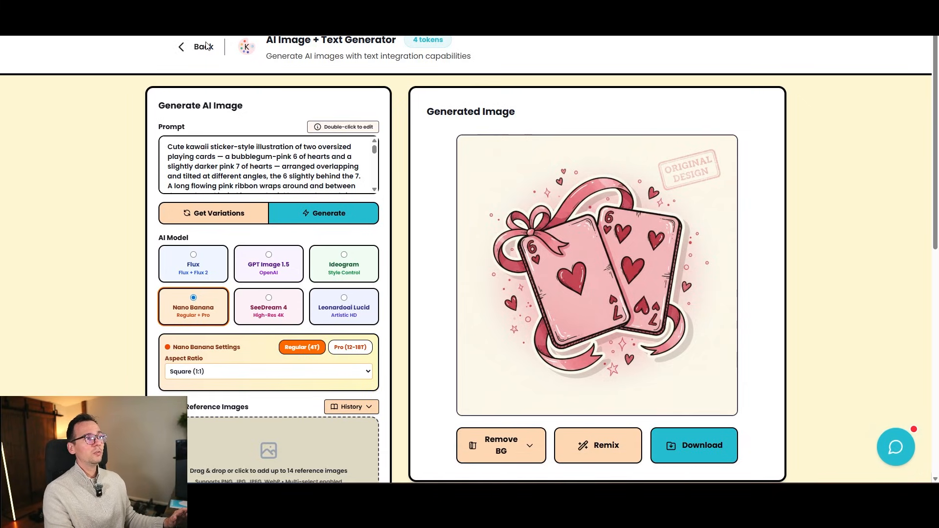
Leave the AI Image + Text Generator for the Creatorium AI dashboard.
{"action": "left_click", "coordinate": [193, 47]}
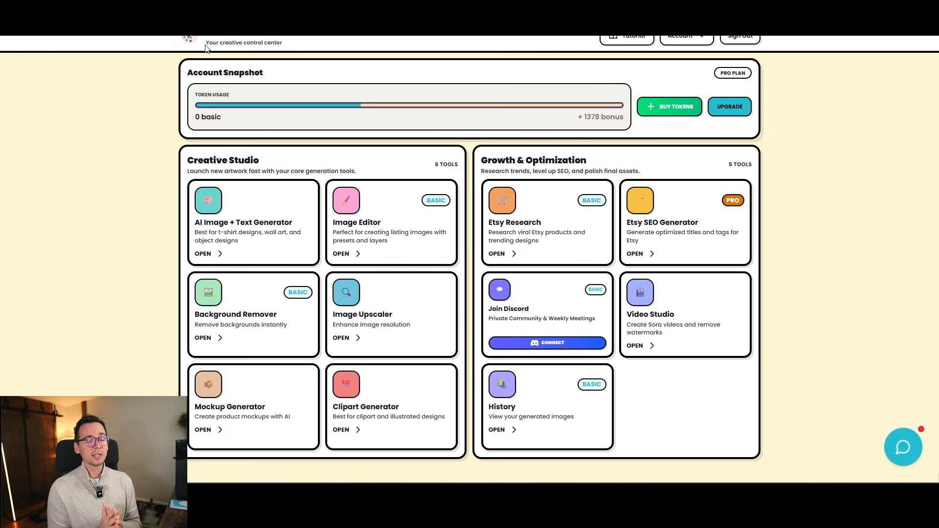
{"action": "mouse_move", "coordinate": [545, 224]}
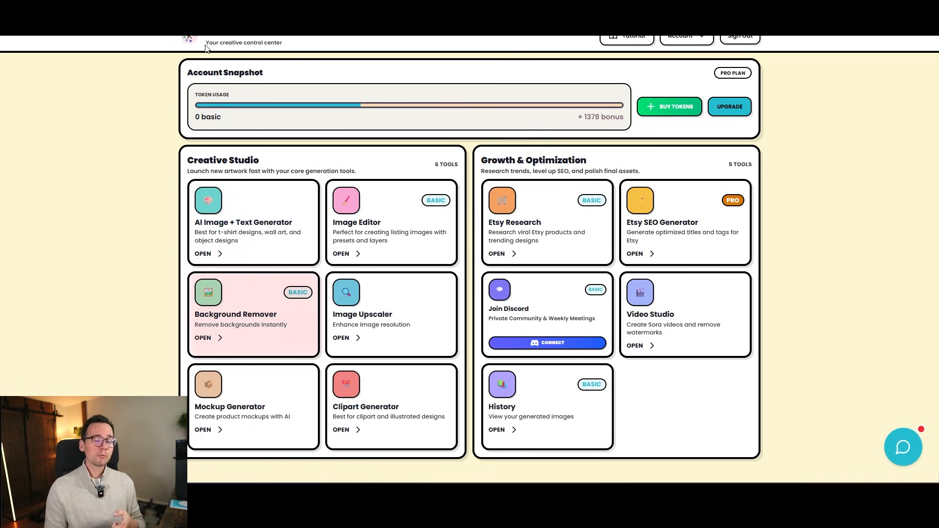
{"action": "mouse_move", "coordinate": [391, 223]}
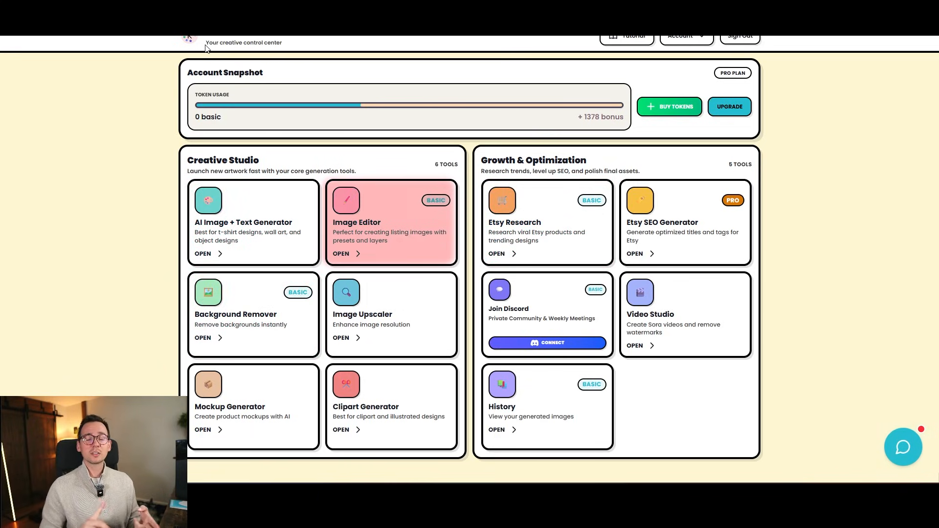
{"action": "mouse_move", "coordinate": [391, 223]}
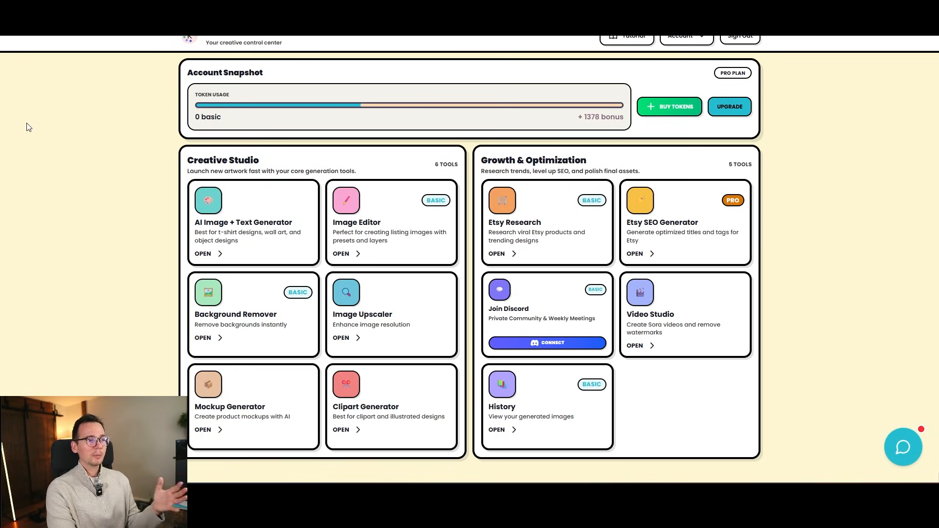
{"action": "mouse_move", "coordinate": [722, 331]}
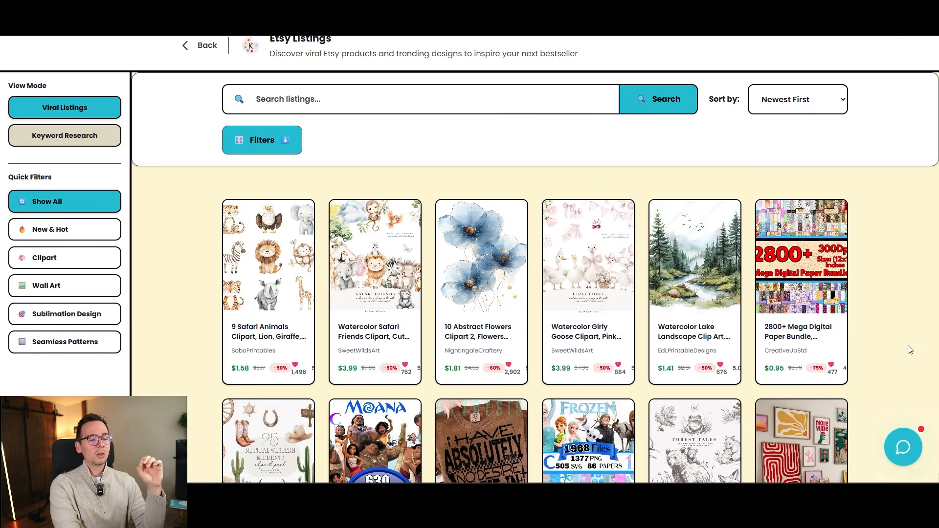
{"action": "scroll", "scroll_direction": "down", "scroll_amount": 3}
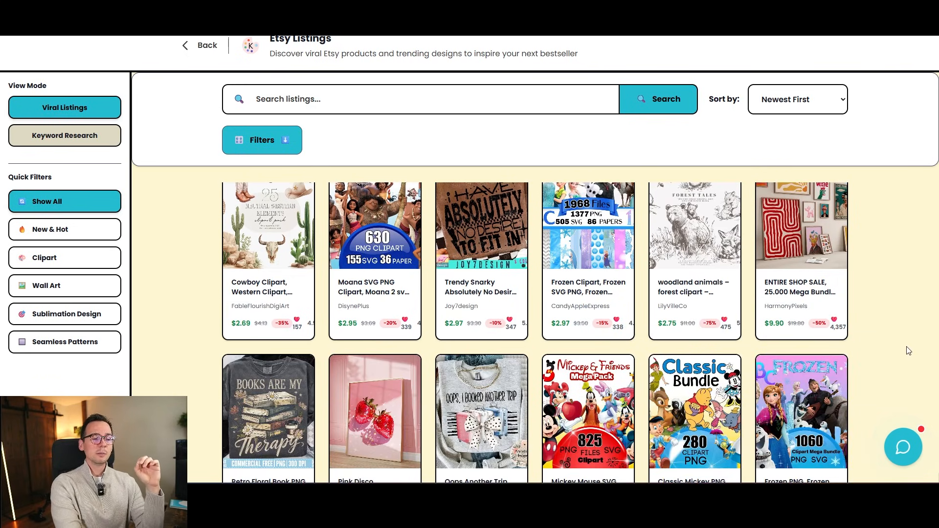
{"action": "scroll", "scroll_direction": "down", "scroll_amount": 3}
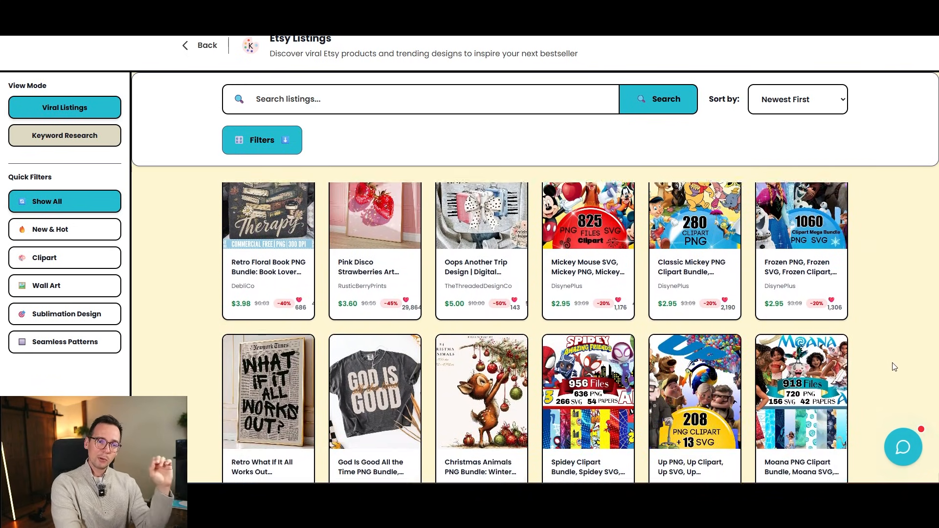
{"action": "scroll", "scroll_direction": "down", "scroll_amount": 3}
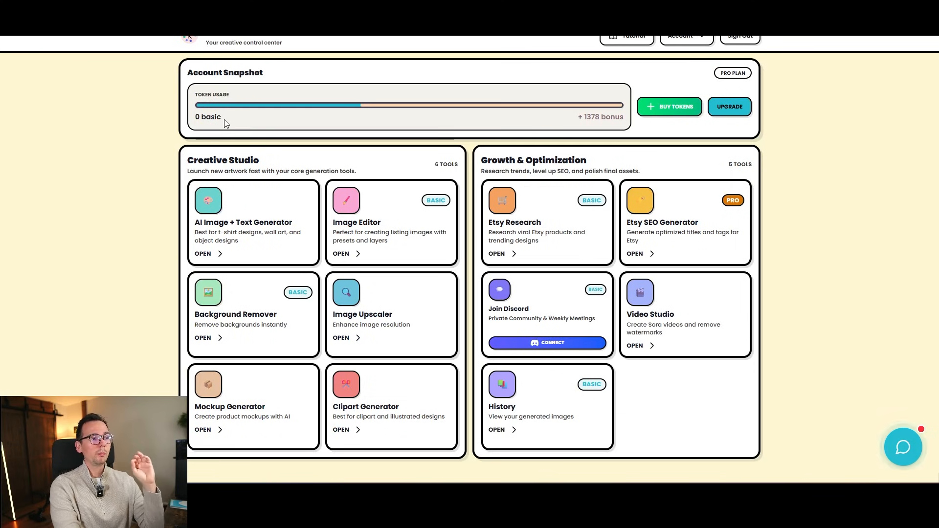
{"action": "mouse_move", "coordinate": [251, 212]}
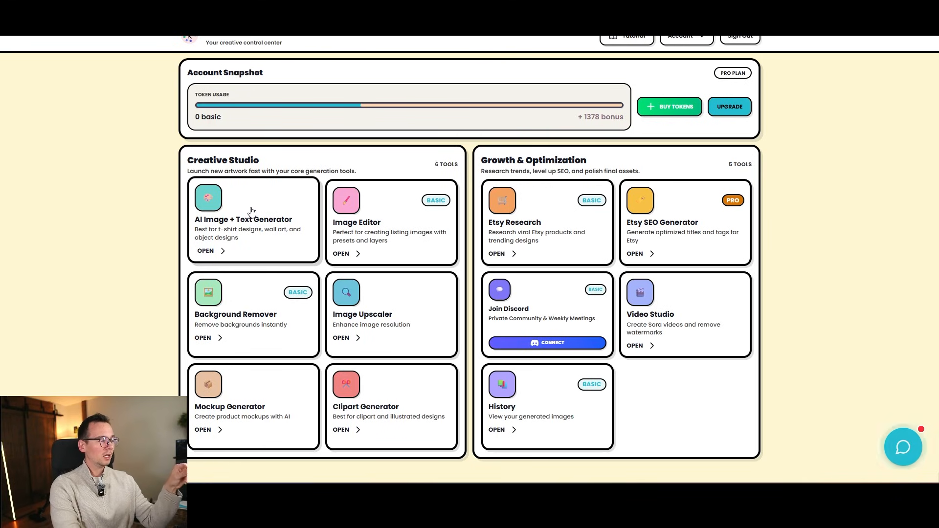
Generate the lone-woman desert oil painting with Nano Banana from the copied prompt.
{"action": "left_click", "coordinate": [205, 250]}
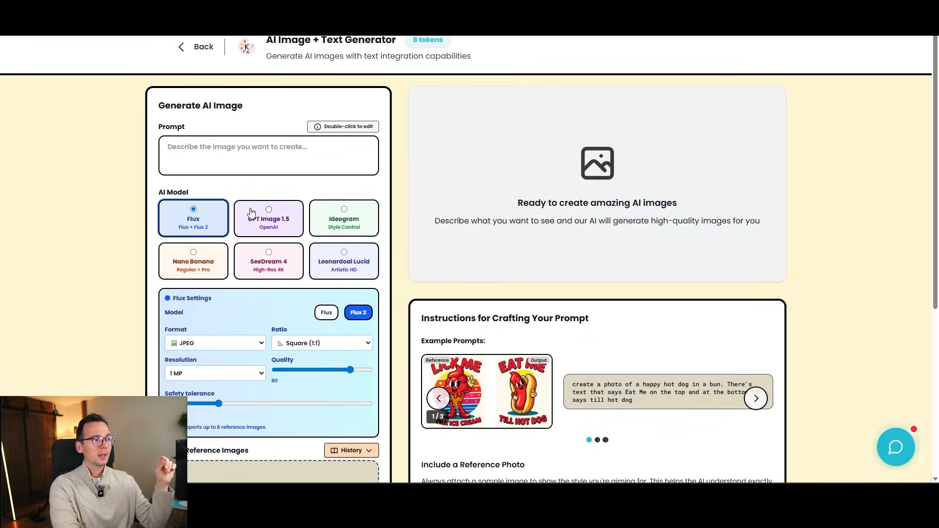
{"action": "left_click", "coordinate": [193, 261]}
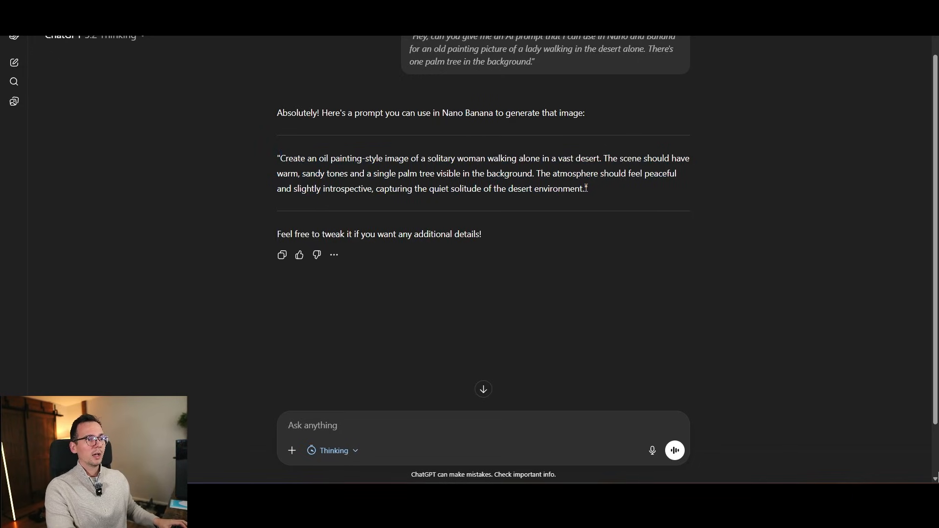
{"action": "left_click_drag", "start_coordinate": [279, 158], "coordinate": [587, 189]}
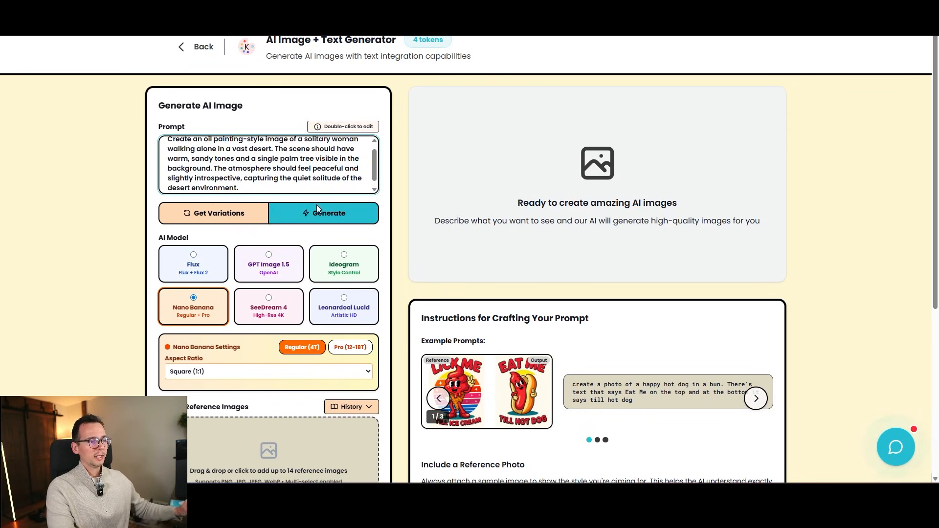
{"action": "left_click", "coordinate": [324, 213]}
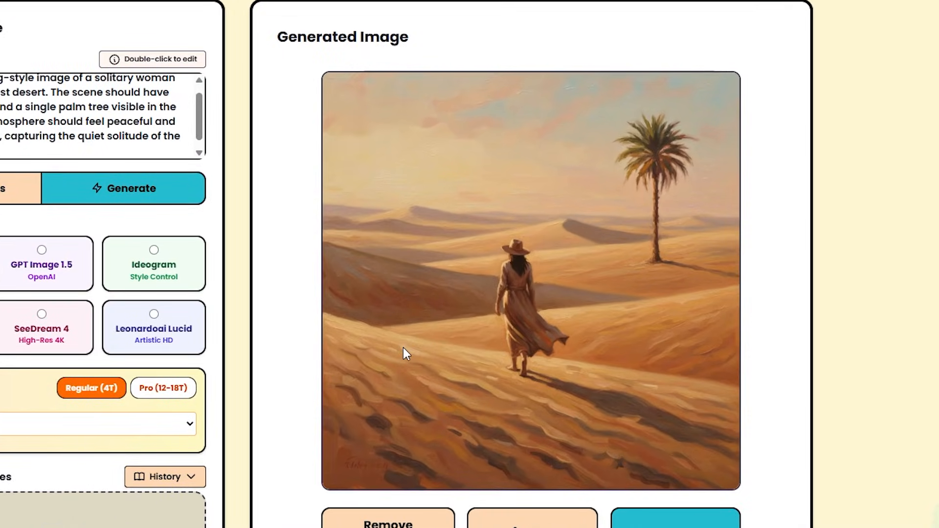
{"action": "mouse_move", "coordinate": [711, 210]}
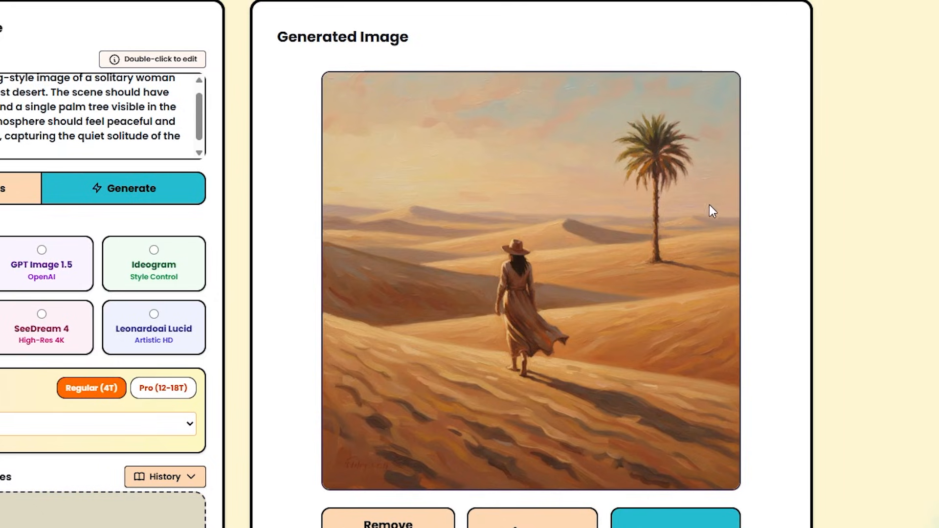
{"action": "mouse_move", "coordinate": [659, 161]}
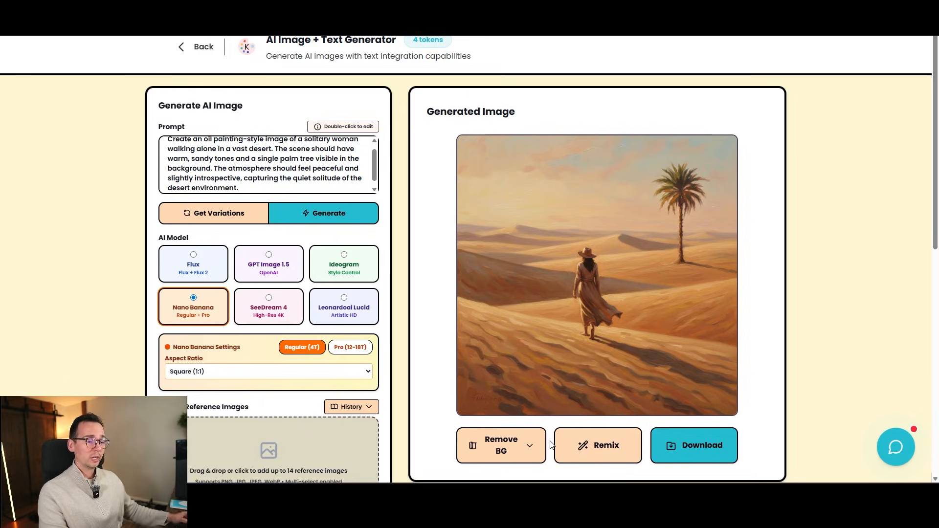
Remix the painting with a Pinpoint marker on the woman and the prompt 'replace woman with a man'.
{"action": "left_click", "coordinate": [598, 445]}
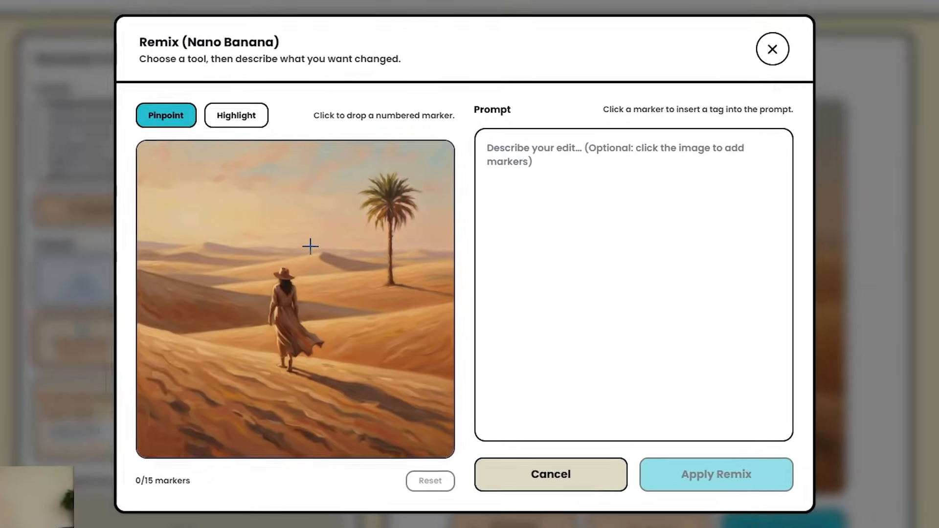
{"action": "left_click", "coordinate": [273, 330]}
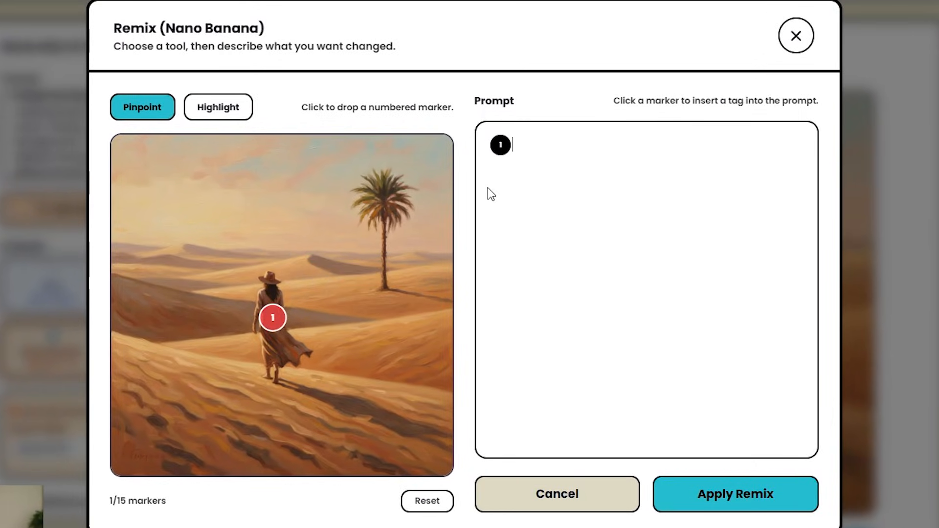
{"action": "type", "text": "replace woma"}
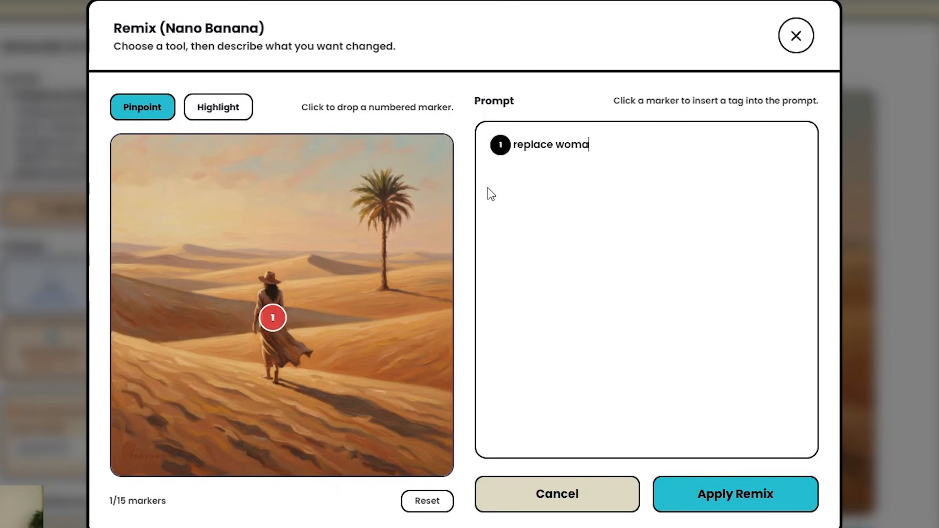
{"action": "type", "text": "n with a man"}
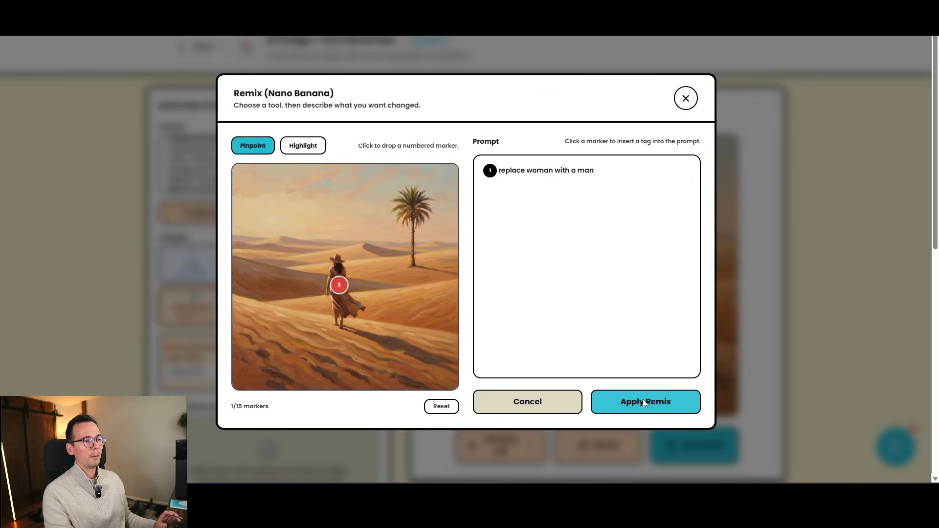
{"action": "left_click", "coordinate": [645, 401]}
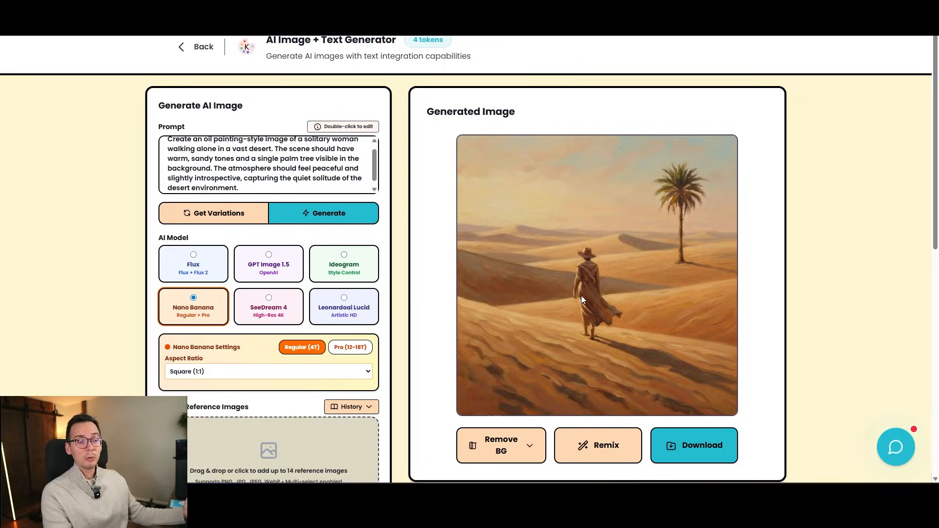
{"action": "mouse_move", "coordinate": [699, 217]}
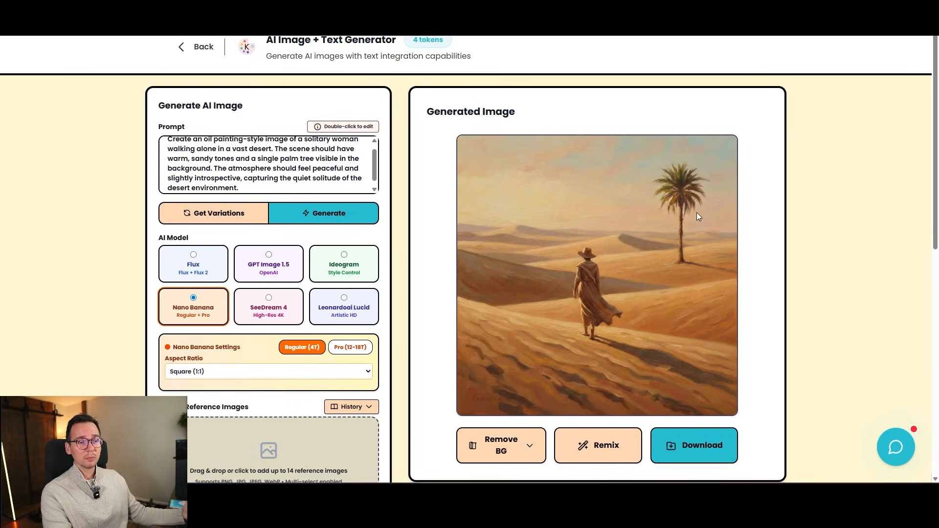
Remix with a Highlight rectangle around the palm tree and the prompt 'remove the palm'.
{"action": "left_click", "coordinate": [598, 446]}
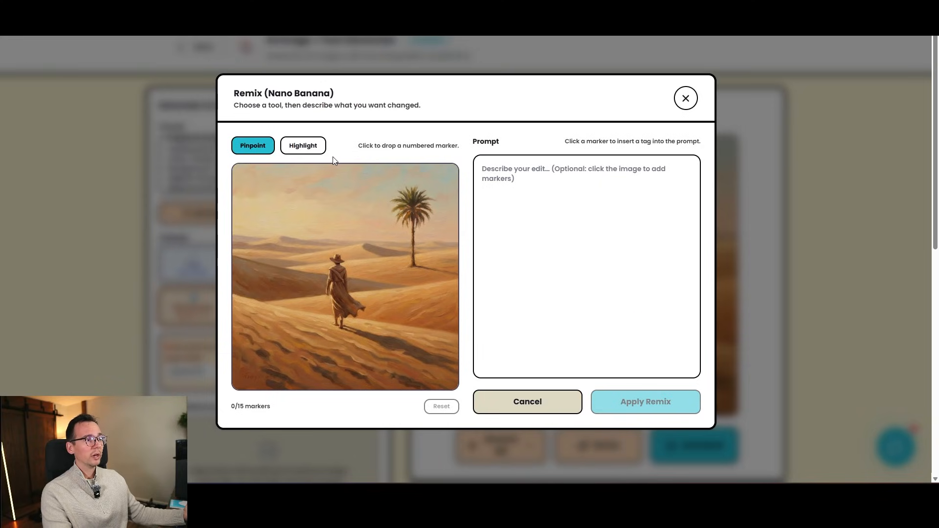
{"action": "left_click", "coordinate": [302, 145]}
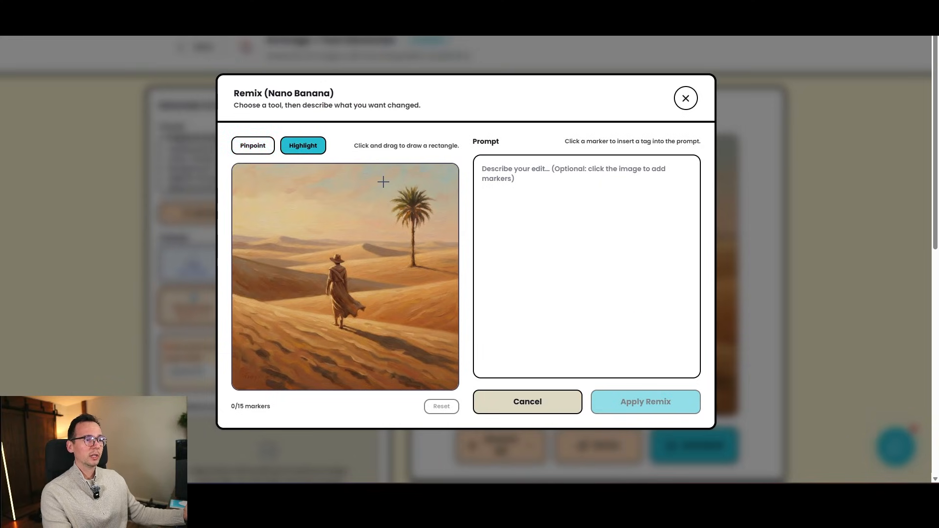
{"action": "left_click_drag", "start_coordinate": [383, 192], "coordinate": [440, 267]}
{"action": "type", "text": "remove the palm"}
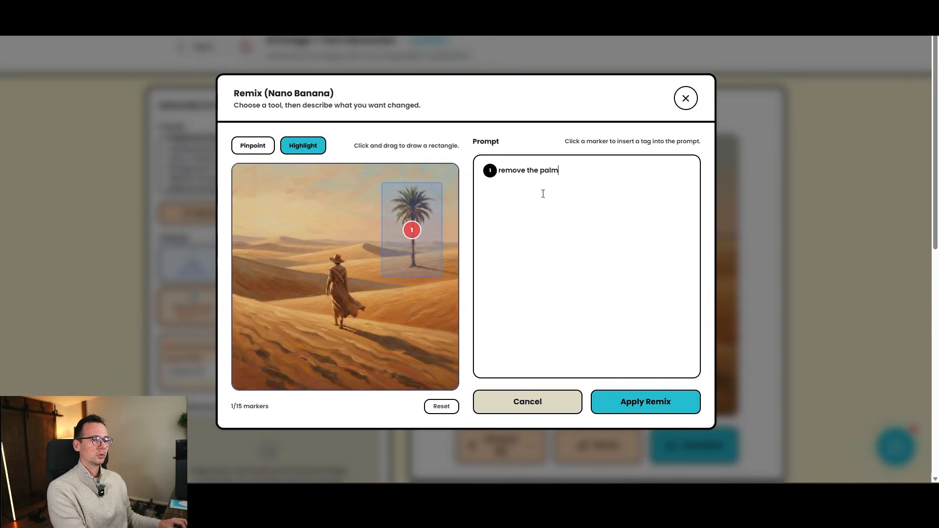
{"action": "left_click", "coordinate": [646, 402]}
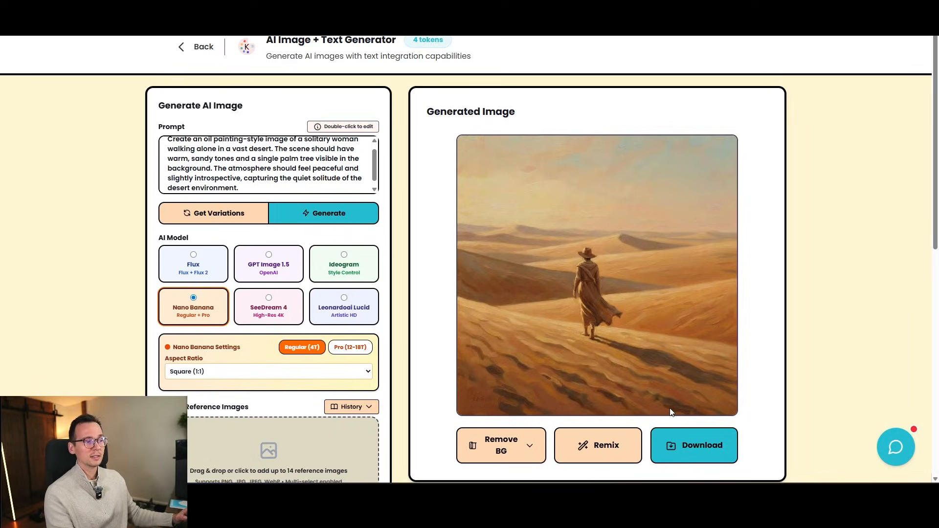
{"action": "mouse_move", "coordinate": [608, 448]}
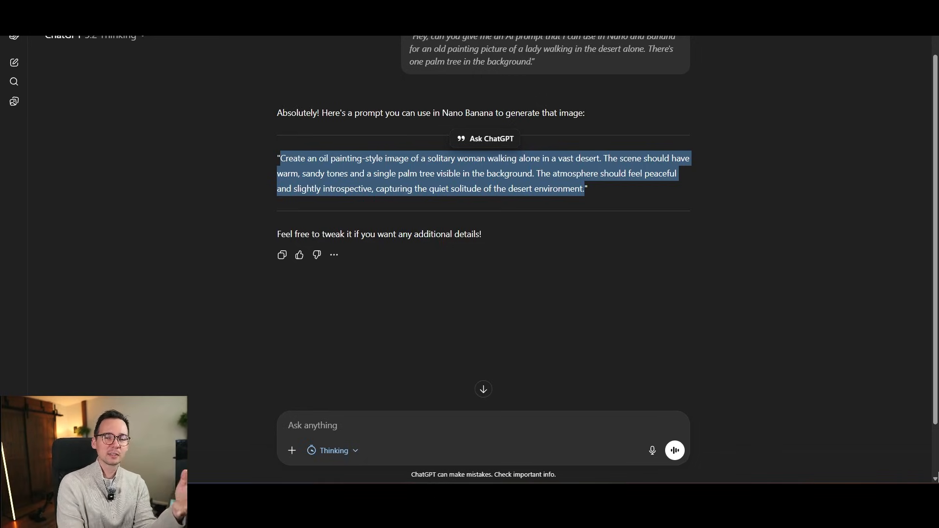
{"action": "mouse_move", "coordinate": [858, 357]}
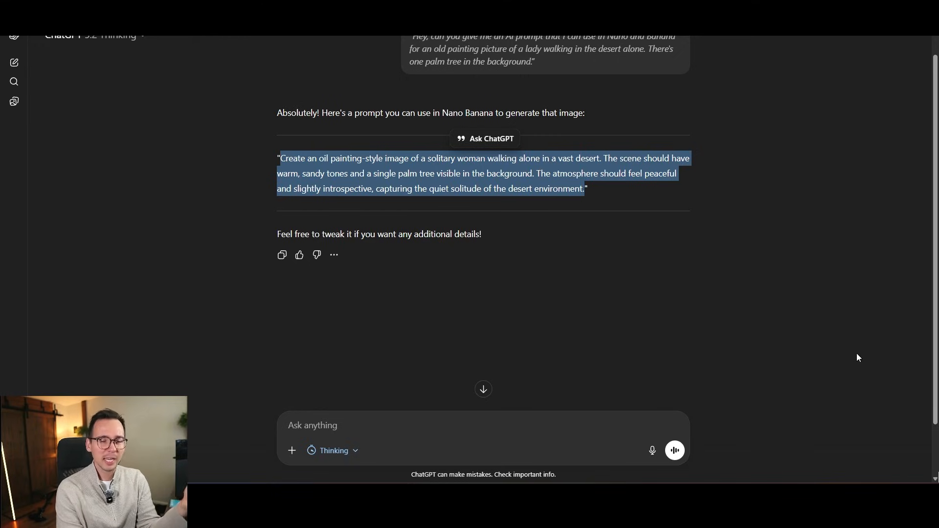
{"action": "mouse_move", "coordinate": [675, 451]}
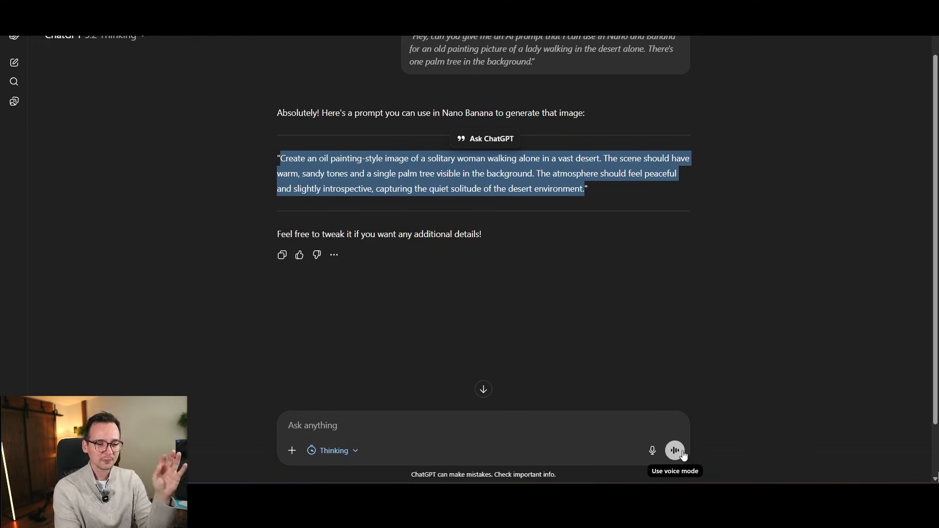
Ask ChatGPT by voice for the desert oil-painting prompt in Polish.
{"action": "left_click", "coordinate": [674, 451]}
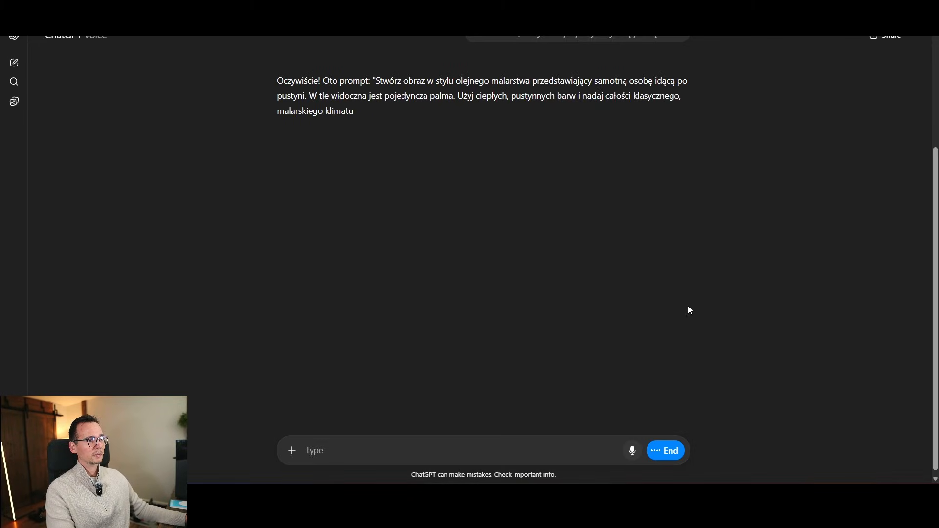
{"action": "left_click", "coordinate": [670, 451]}
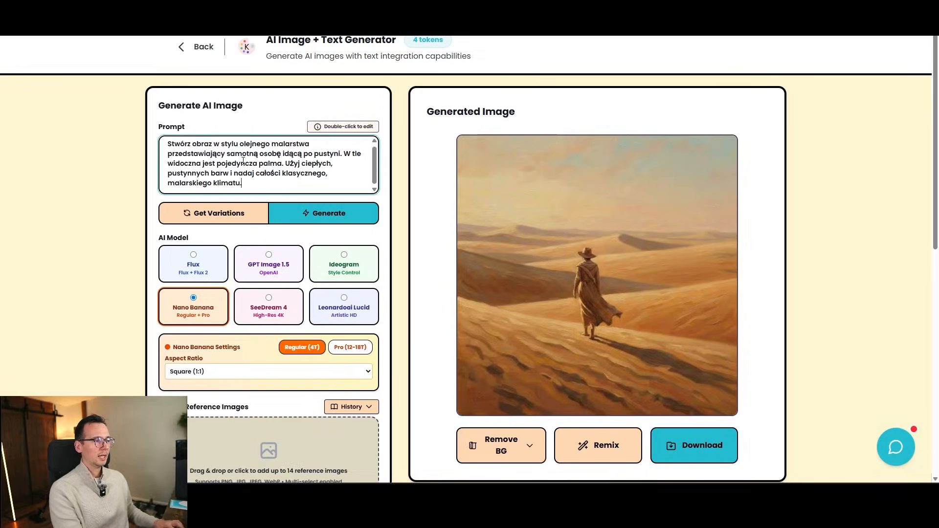
Generate a desert oil painting from the pasted Polish prompt: lone figure, palms, low sun.
{"action": "left_click", "coordinate": [328, 214]}
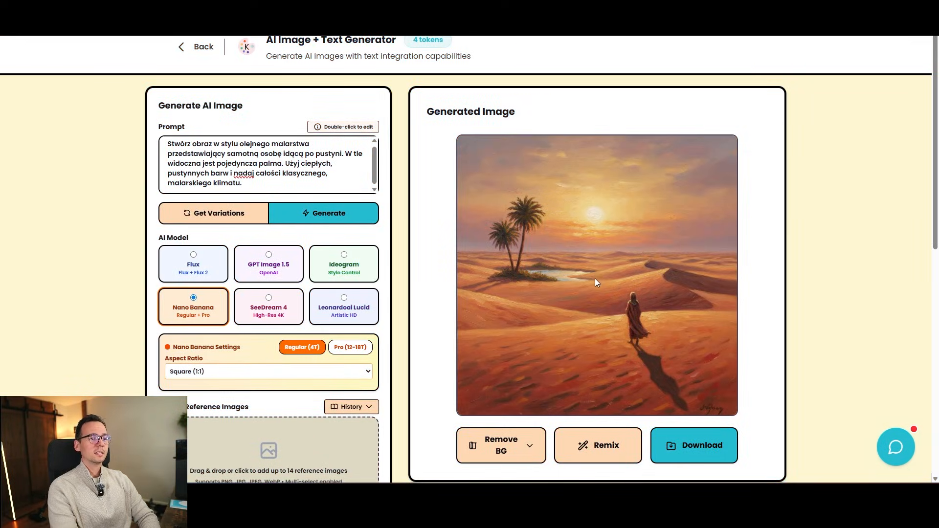
{"action": "mouse_move", "coordinate": [533, 251]}
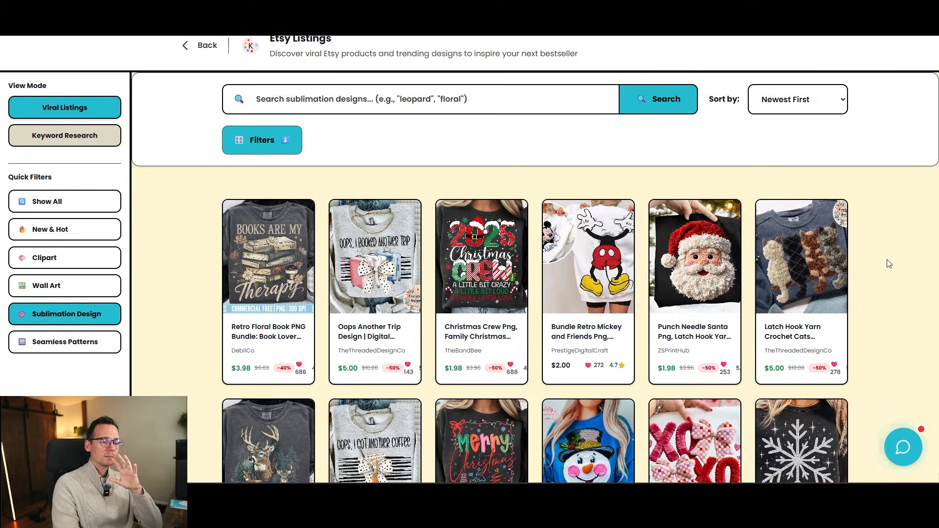
Scroll the viral Sublimation Design listings and open the Punch Needle Santa listing.
{"action": "scroll", "scroll_direction": "down", "scroll_amount": 3}
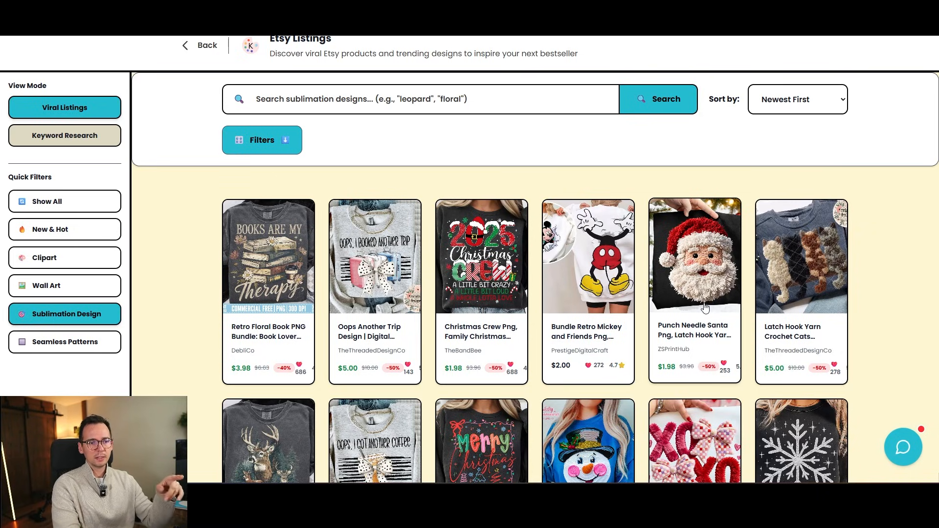
{"action": "left_click", "coordinate": [695, 257]}
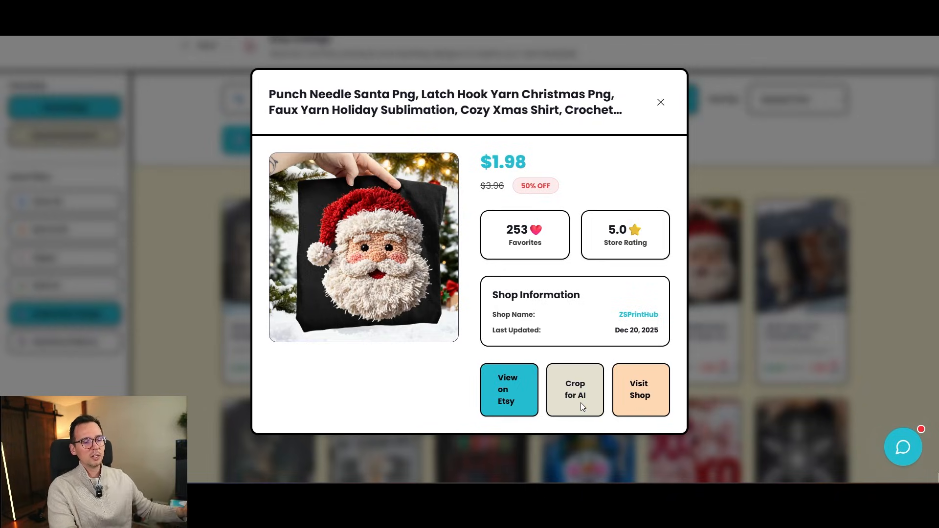
Save the full uncropped punch-needle Santa image as a PNG and close the crop dialog.
{"action": "left_click", "coordinate": [575, 390]}
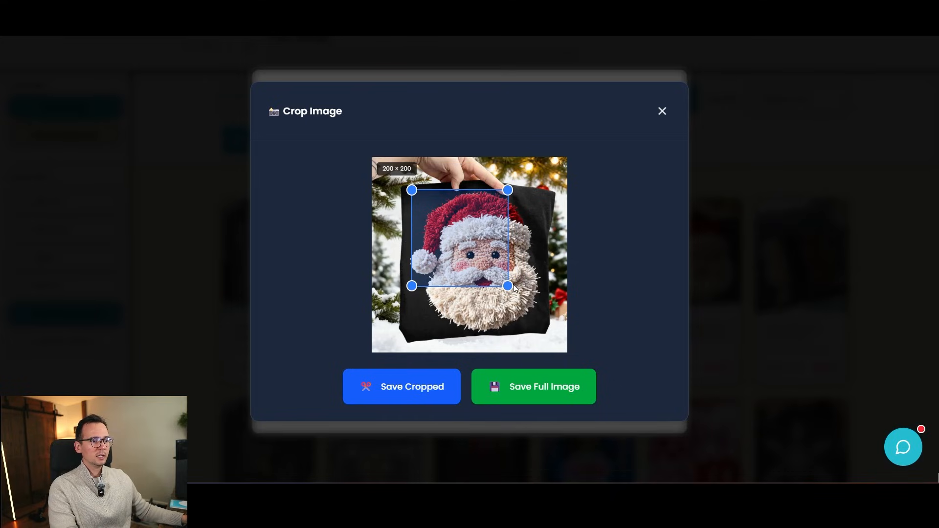
{"action": "left_click_drag", "start_coordinate": [507, 285], "coordinate": [545, 333]}
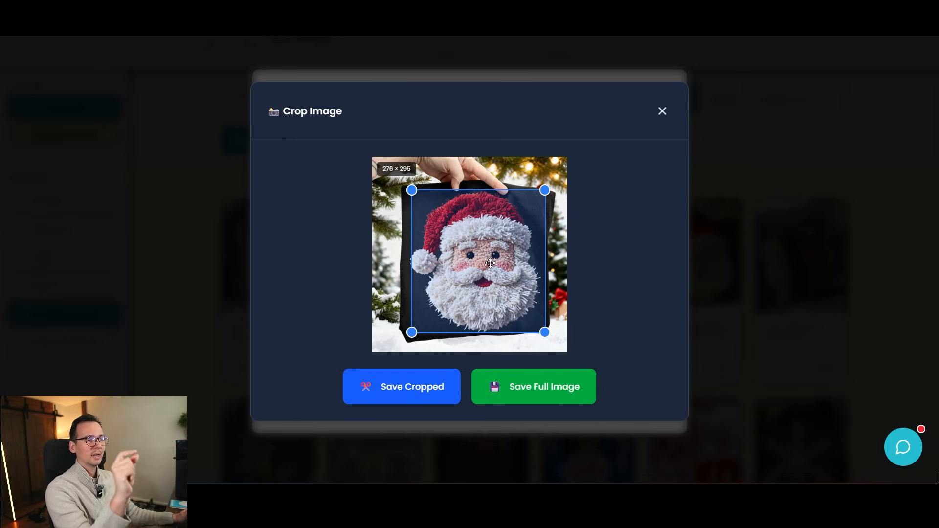
{"action": "mouse_move", "coordinate": [475, 311]}
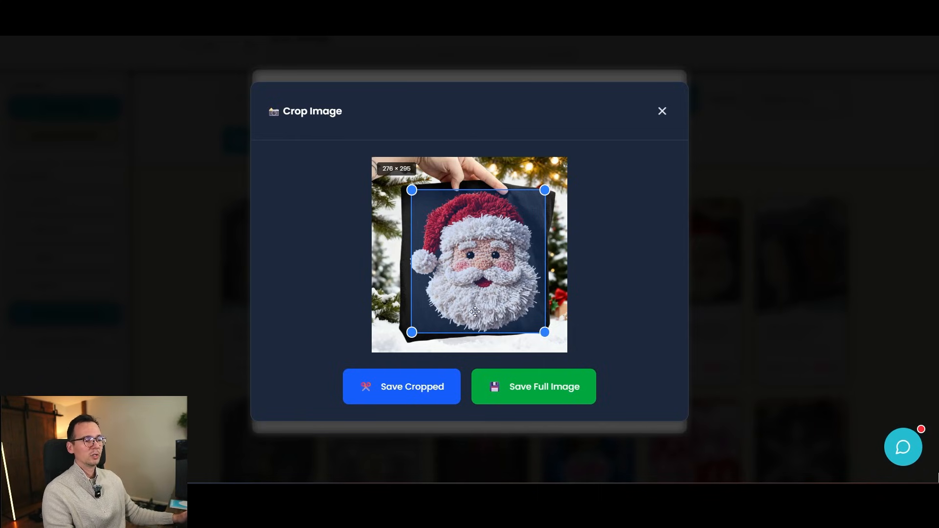
{"action": "left_click", "coordinate": [413, 386]}
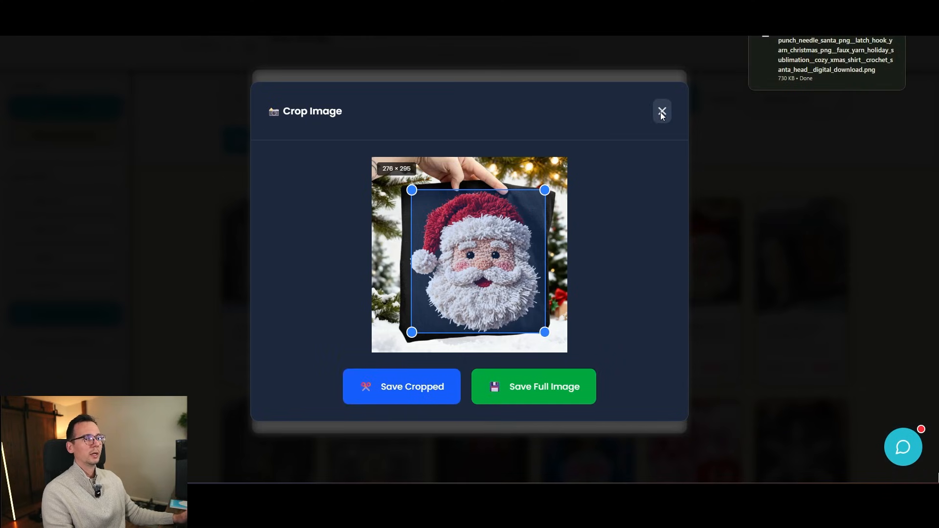
{"action": "left_click", "coordinate": [662, 111]}
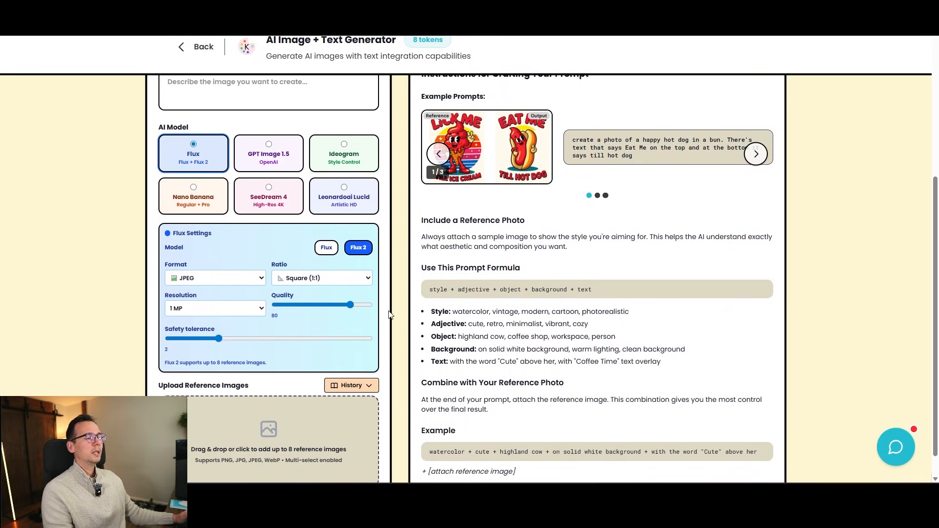
Enter the prompt 'create an image of a black santa in the same style as this photo'.
{"action": "scroll", "scroll_direction": "down", "scroll_amount": 3}
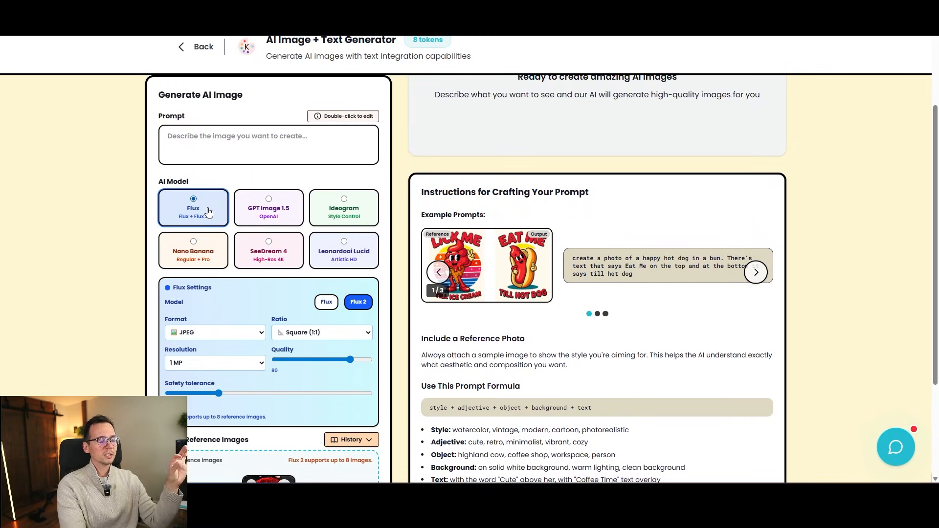
{"action": "left_click", "coordinate": [252, 144]}
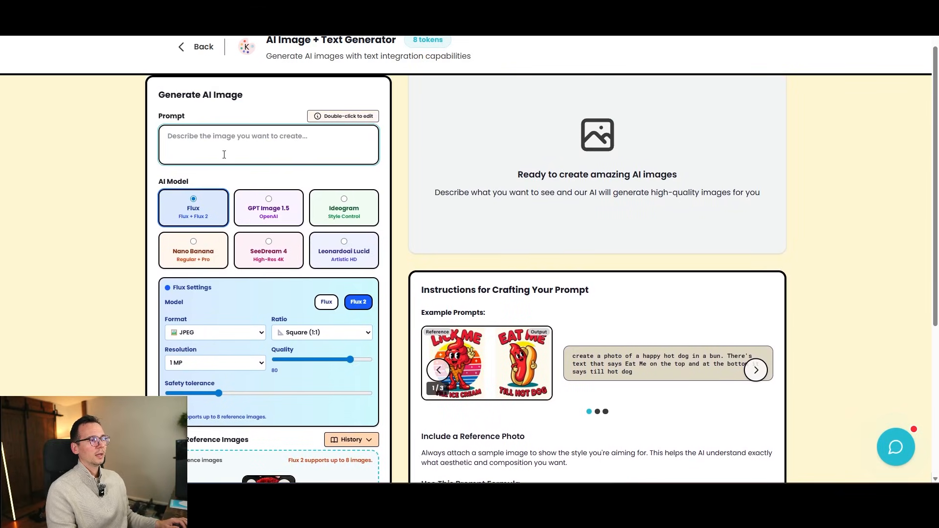
{"action": "type", "text": "c"}
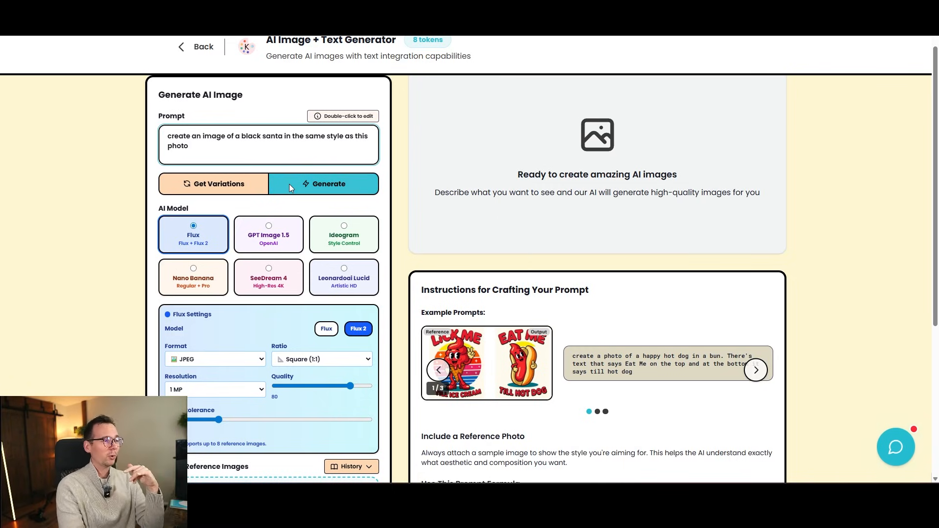
Generate the punch-needle black Santa face with Flux and remove its background.
{"action": "left_click", "coordinate": [323, 184]}
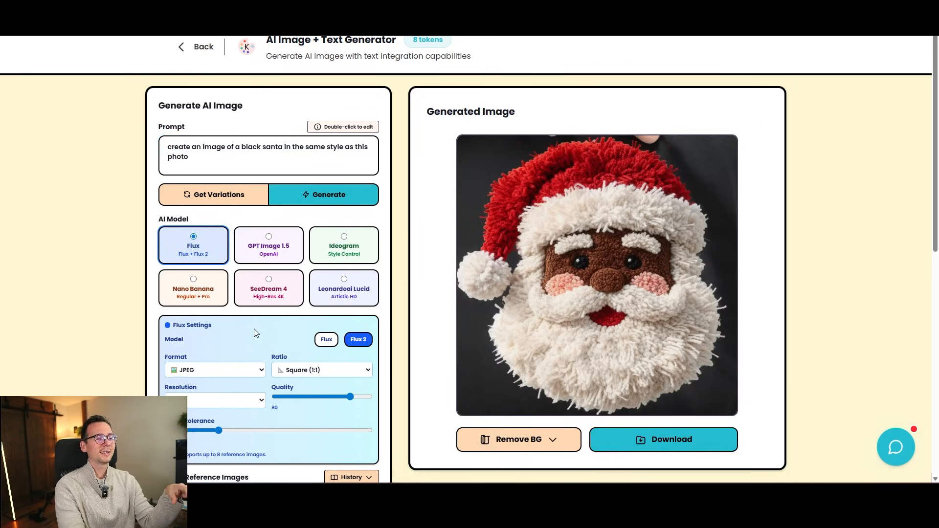
{"action": "scroll", "scroll_direction": "down", "scroll_amount": 3}
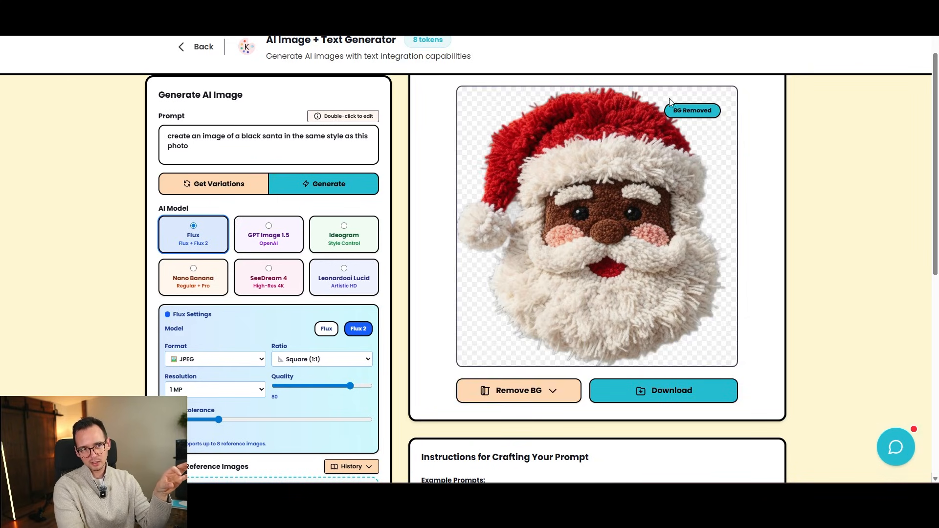
{"action": "mouse_move", "coordinate": [719, 140]}
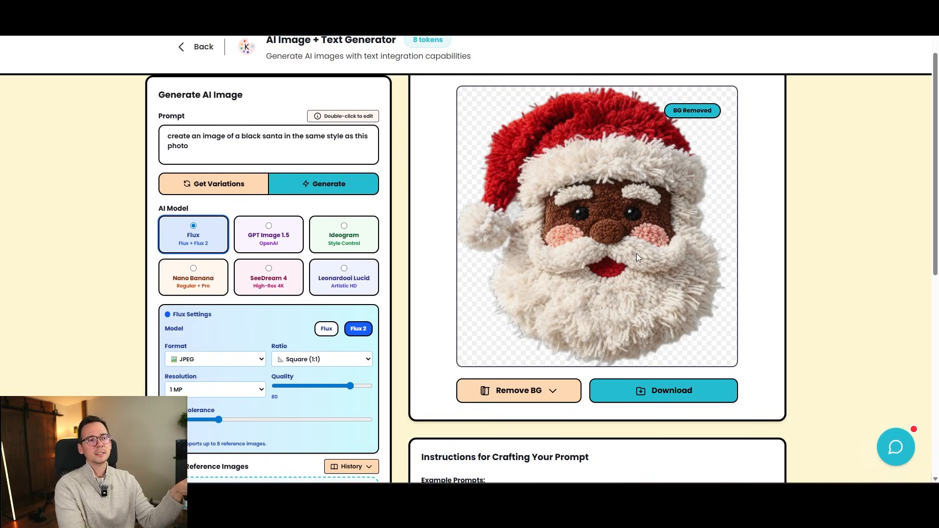
{"action": "scroll", "scroll_direction": "down", "scroll_amount": 3}
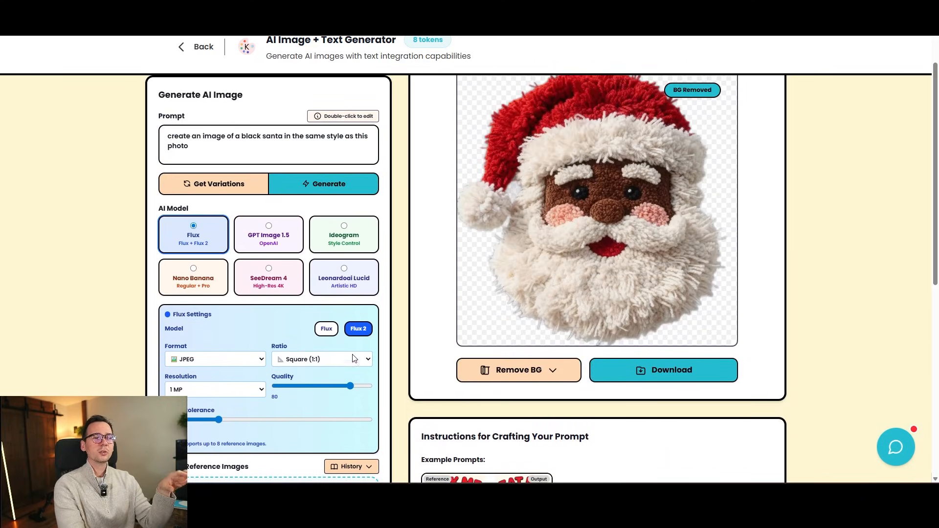
{"action": "mouse_move", "coordinate": [610, 261]}
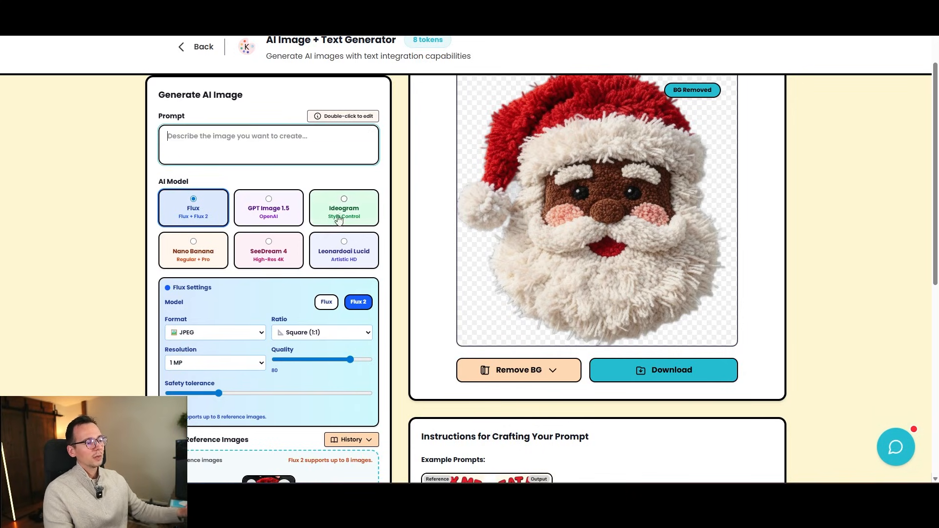
Have AI write a detailed punch-needle appliqué prompt from the Santa reference.
{"action": "scroll", "scroll_direction": "down", "scroll_amount": 3}
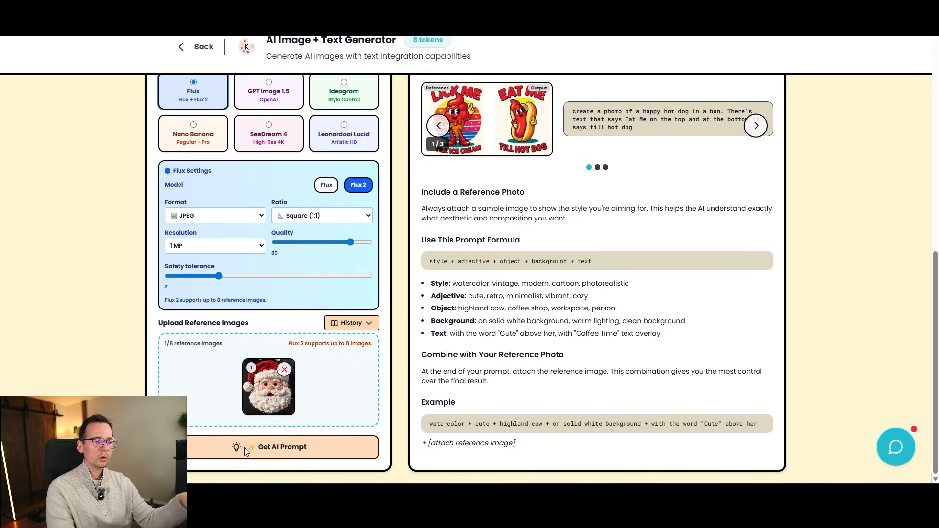
{"action": "left_click", "coordinate": [268, 447]}
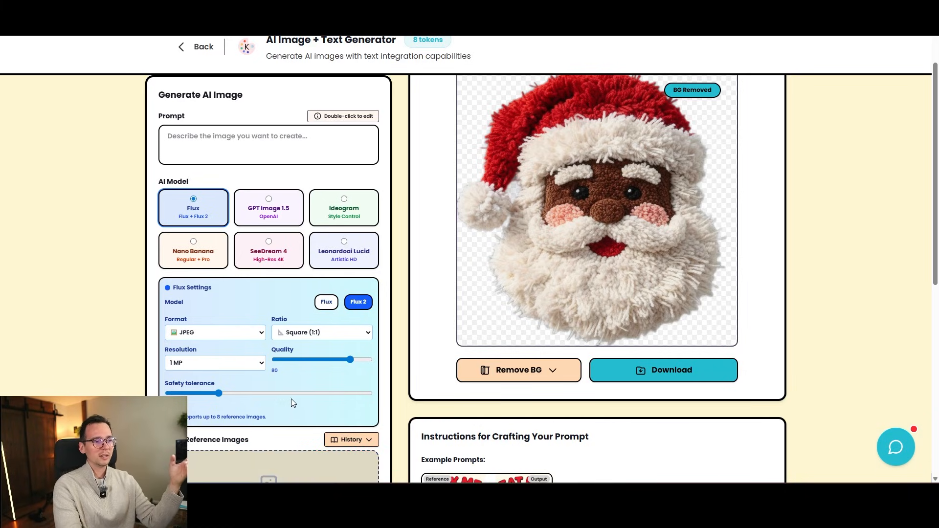
{"action": "scroll", "scroll_direction": "down", "scroll_amount": 3}
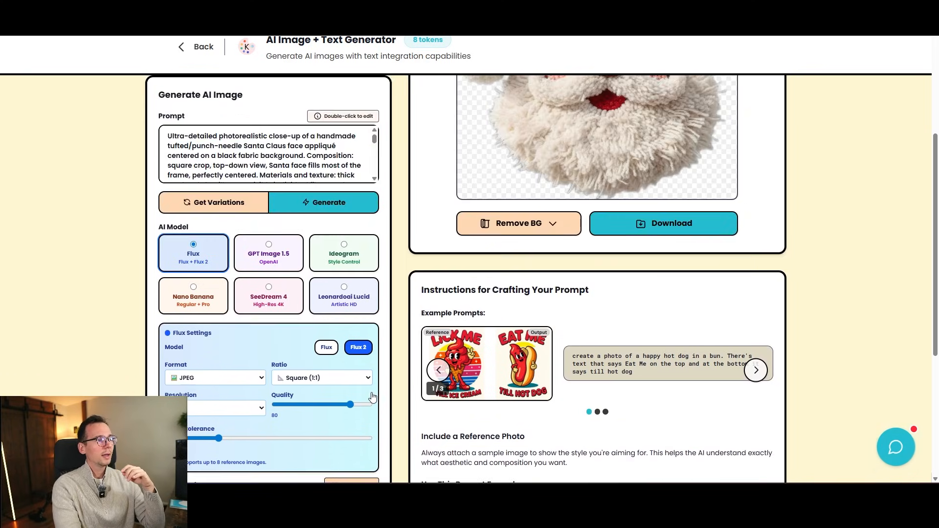
Replace 'Santa face' with 'dog face' in the prompt and save the changes.
{"action": "double_click", "coordinate": [268, 154]}
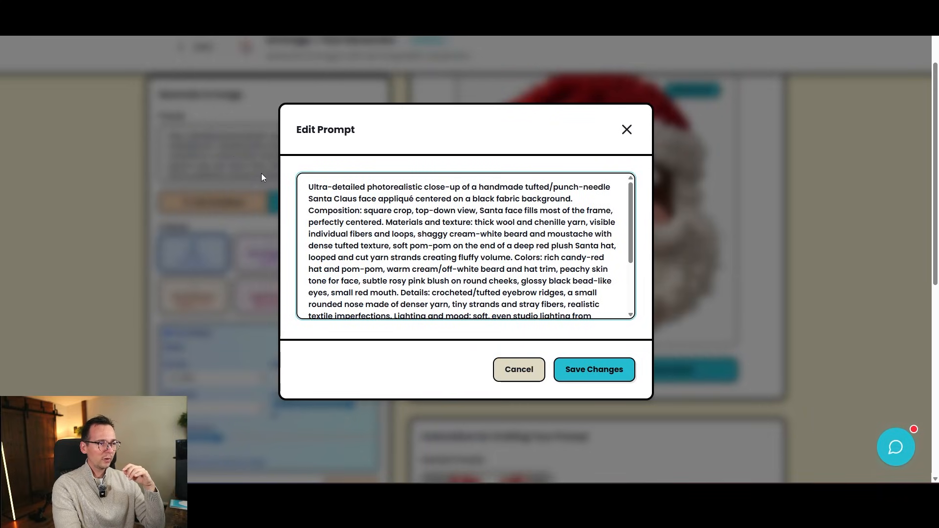
{"action": "scroll", "scroll_direction": "down", "scroll_amount": 3}
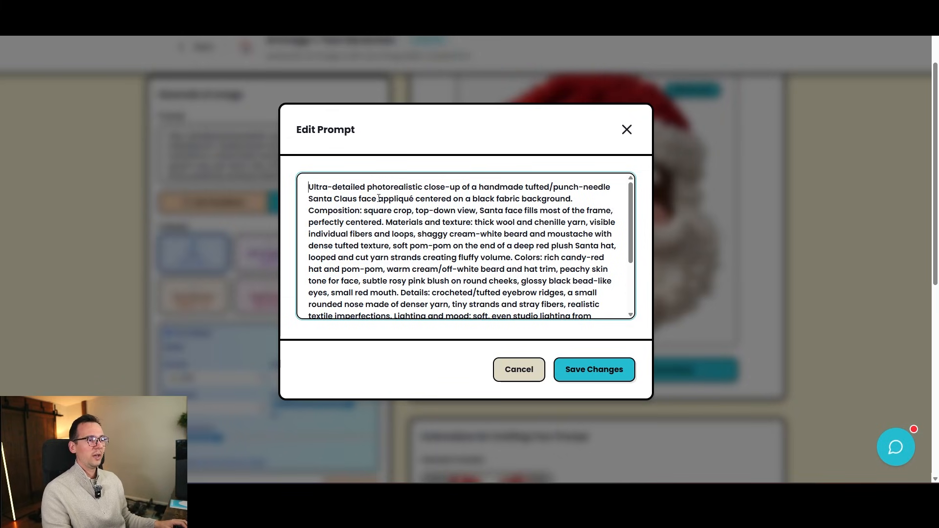
{"action": "type", "text": "dog fac"}
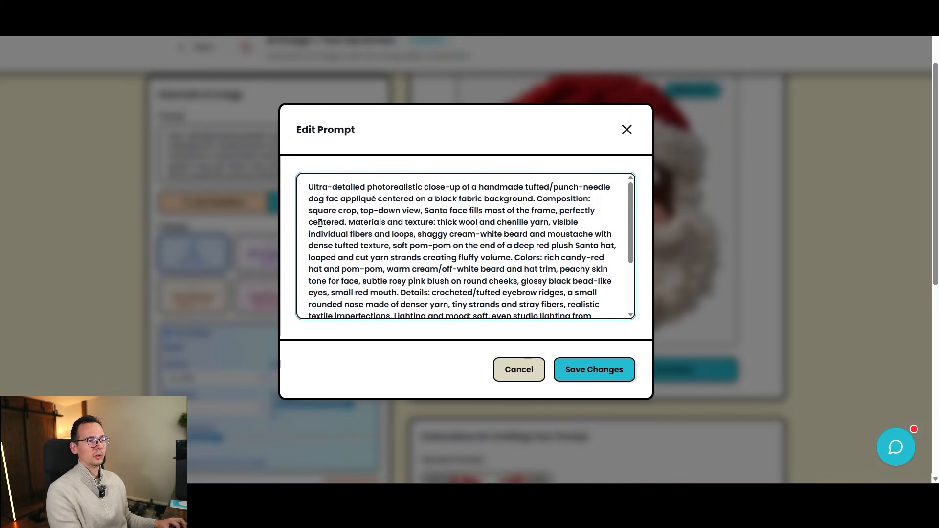
{"action": "double_click", "coordinate": [324, 199]}
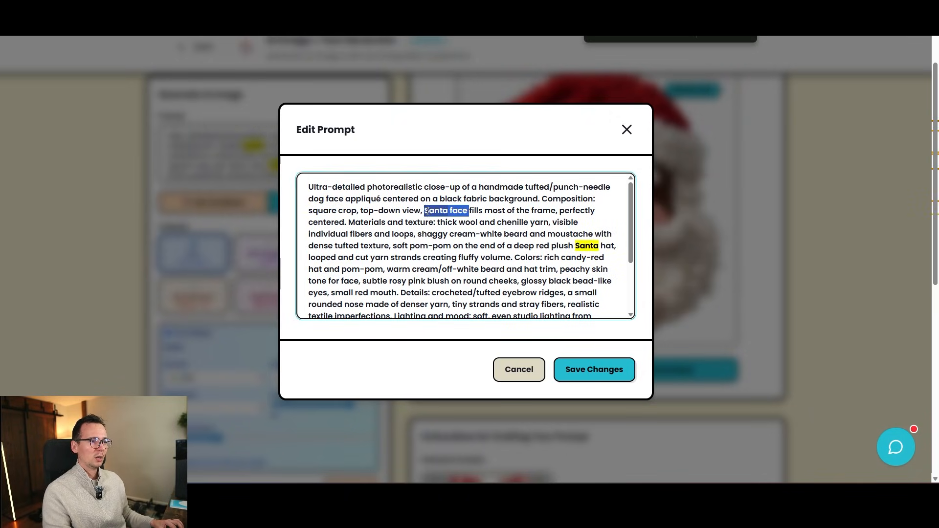
{"action": "left_click", "coordinate": [519, 370]}
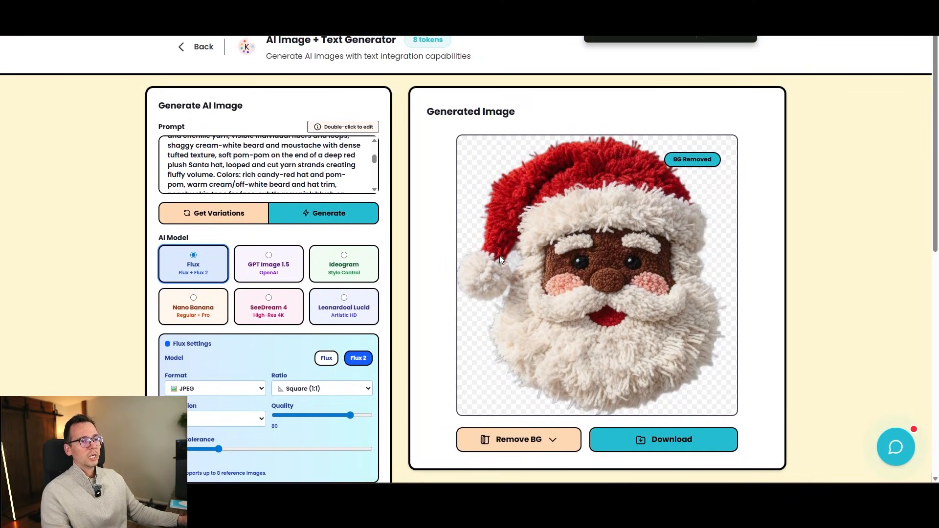
Generate a crocheted dog face in Santa hat and beard on black background.
{"action": "left_click", "coordinate": [324, 214]}
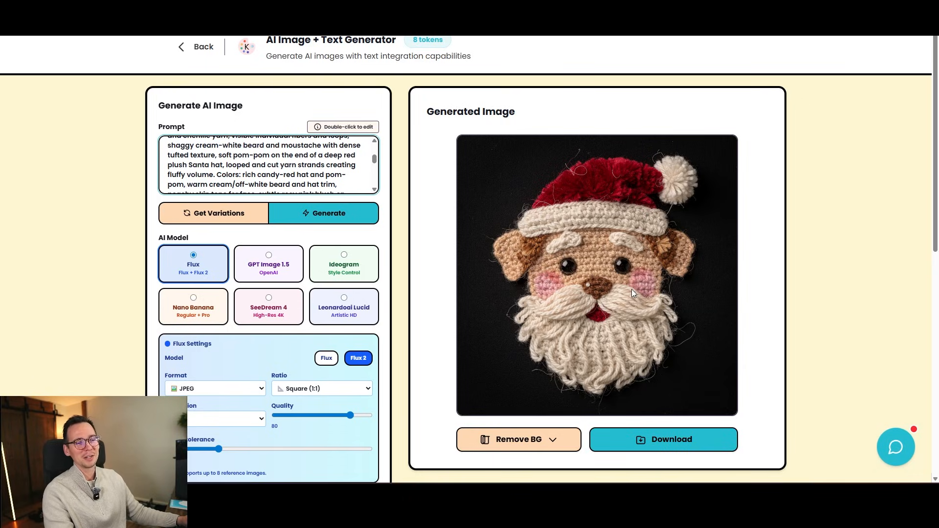
{"action": "mouse_move", "coordinate": [672, 265]}
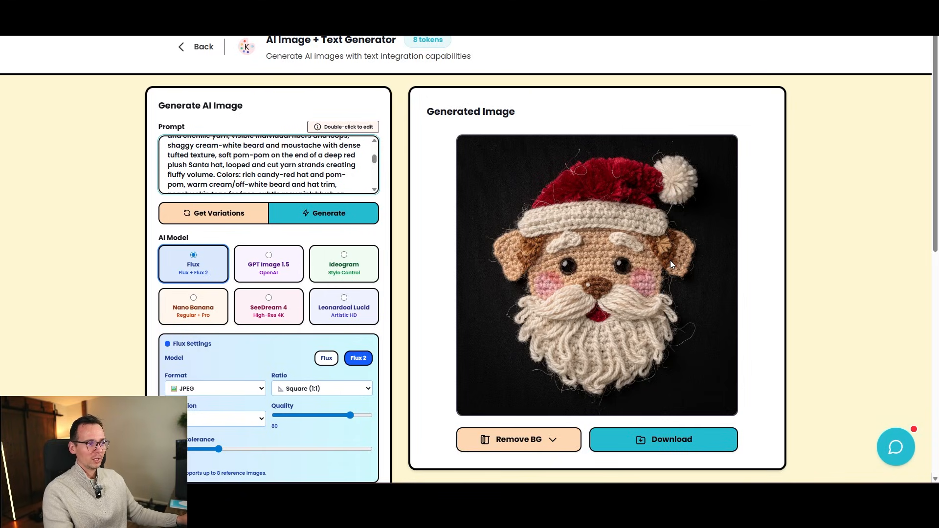
{"action": "mouse_move", "coordinate": [211, 229]}
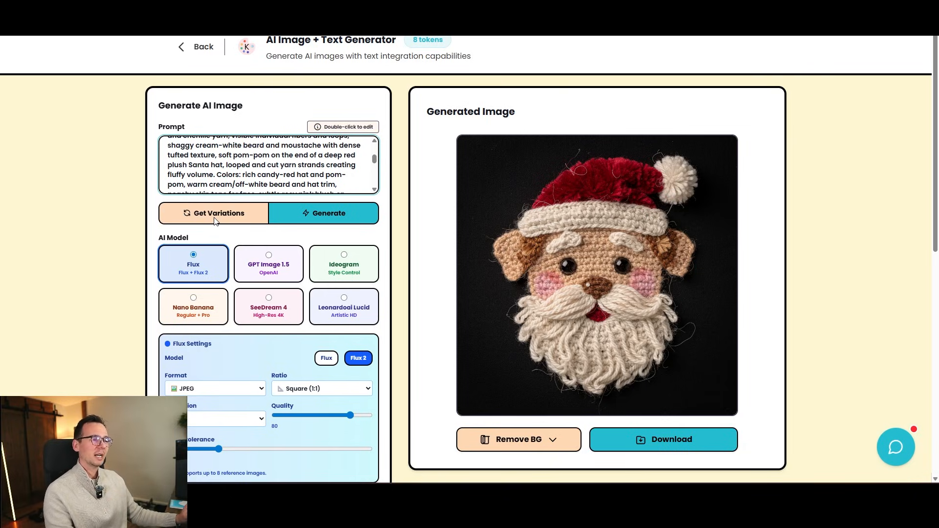
Generate tabby cat, reindeer and penguin face variations and preview the results.
{"action": "left_click", "coordinate": [218, 214]}
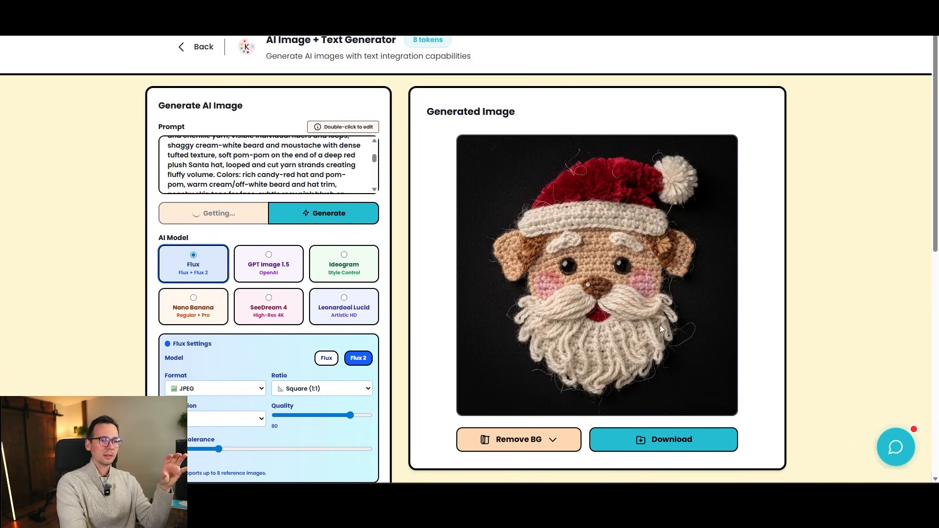
{"action": "double_click", "coordinate": [267, 165]}
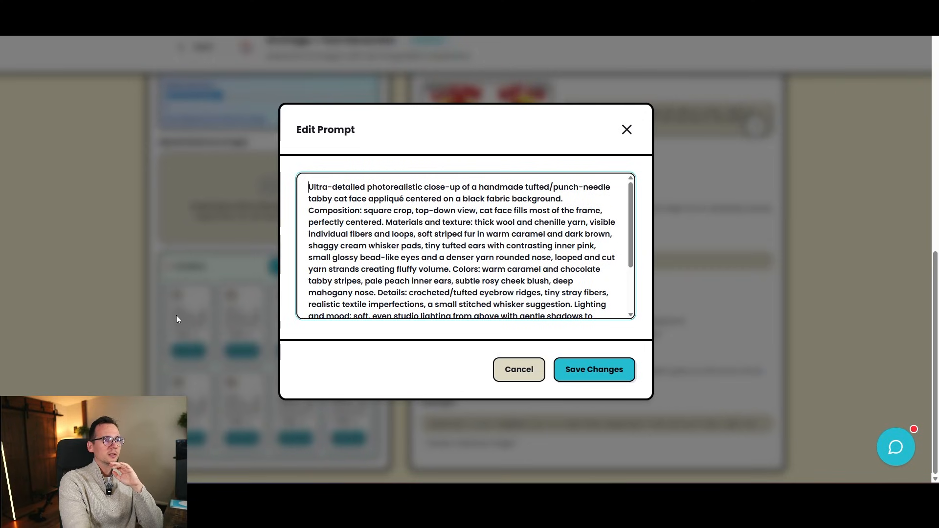
{"action": "mouse_move", "coordinate": [614, 153]}
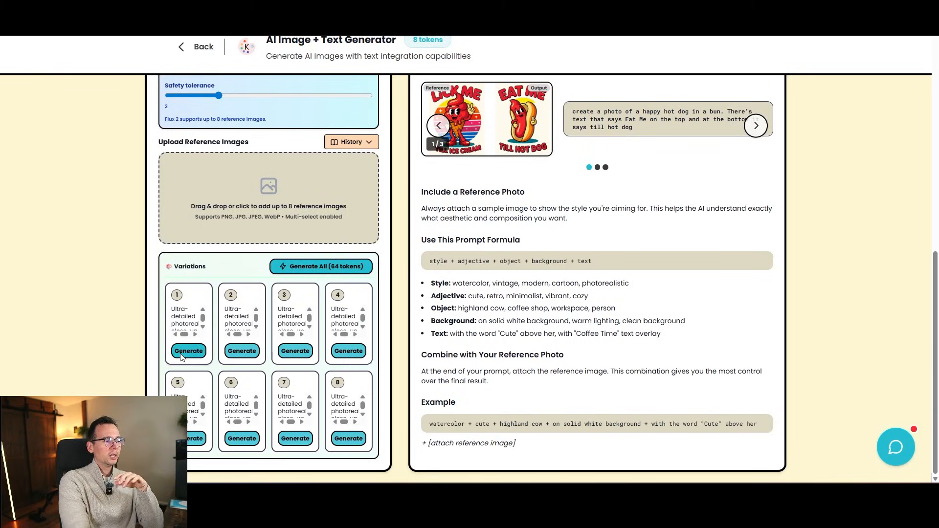
{"action": "left_click", "coordinate": [242, 351]}
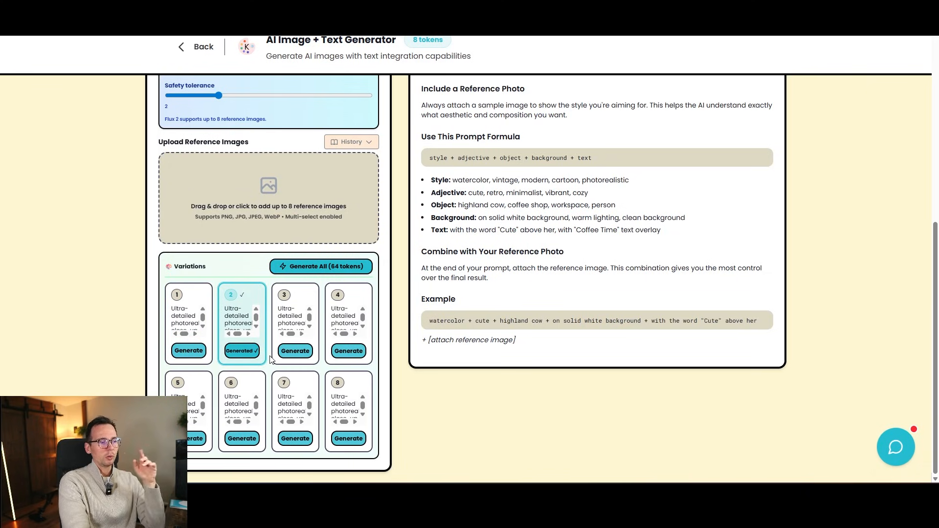
{"action": "mouse_move", "coordinate": [447, 454]}
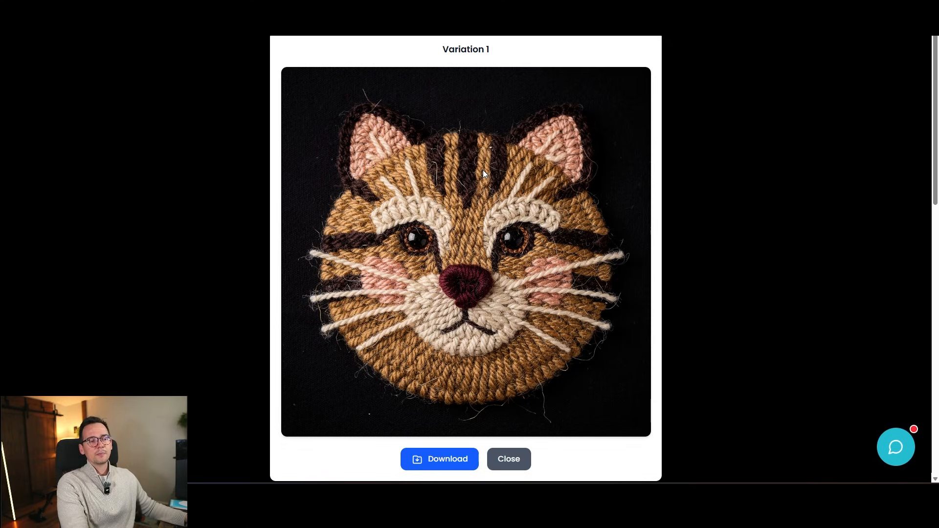
{"action": "mouse_move", "coordinate": [508, 417]}
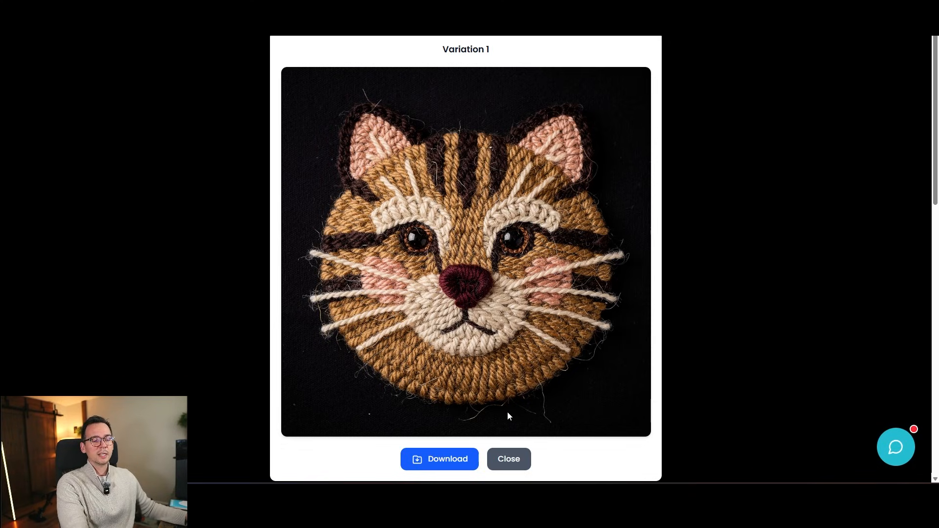
{"action": "mouse_move", "coordinate": [512, 460]}
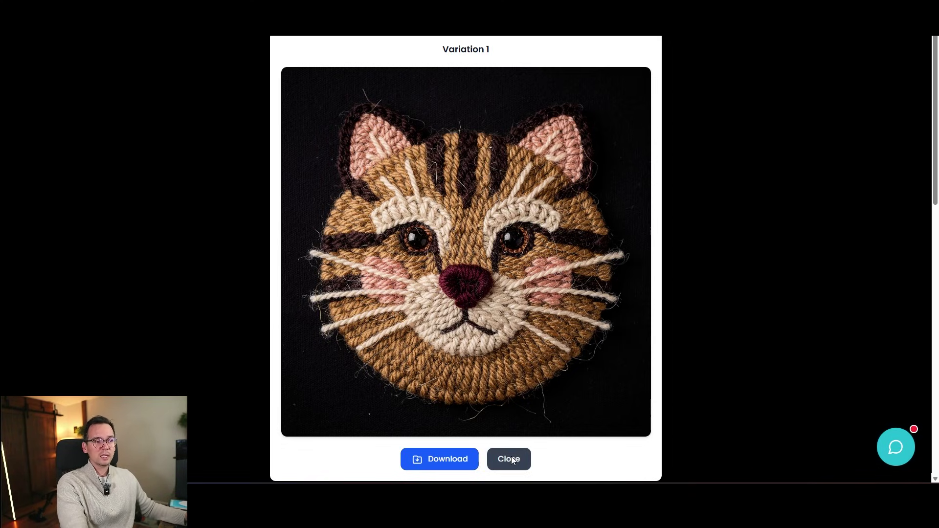
{"action": "left_click", "coordinate": [509, 459]}
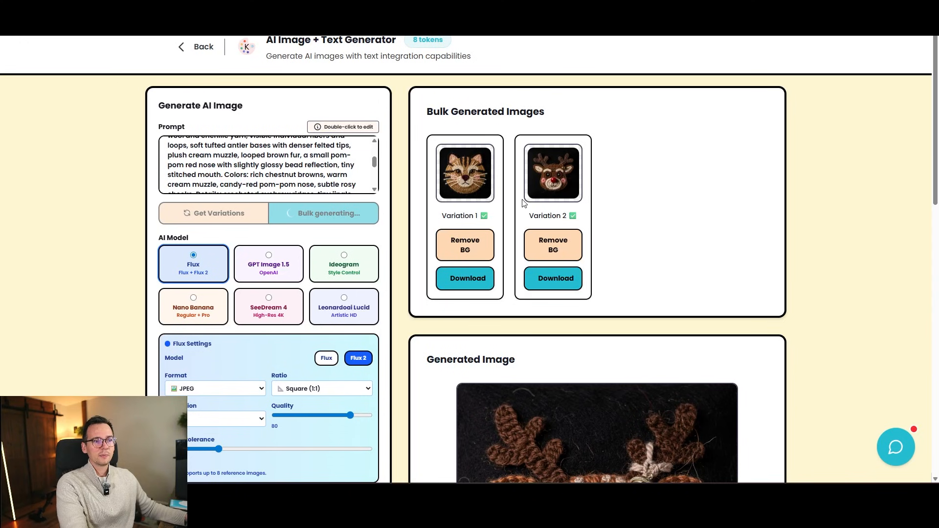
{"action": "left_click", "coordinate": [553, 173]}
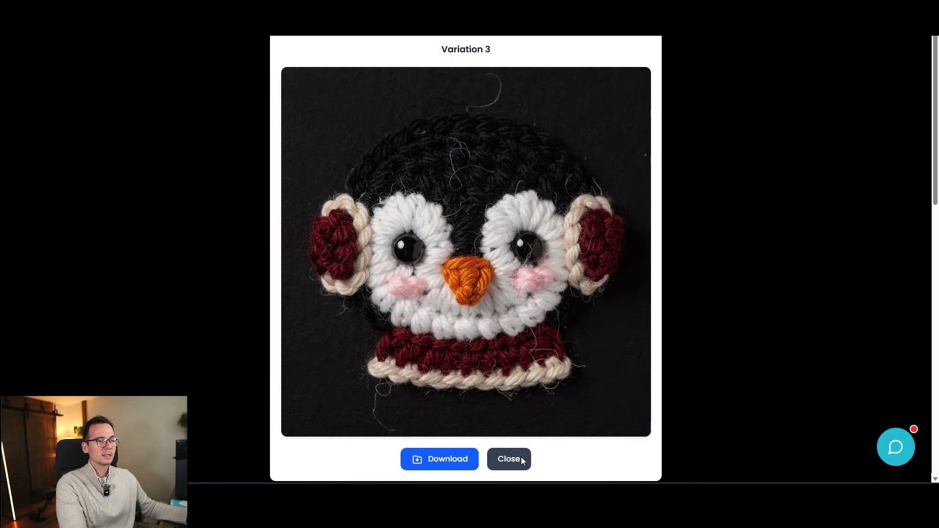
{"action": "left_click", "coordinate": [509, 459]}
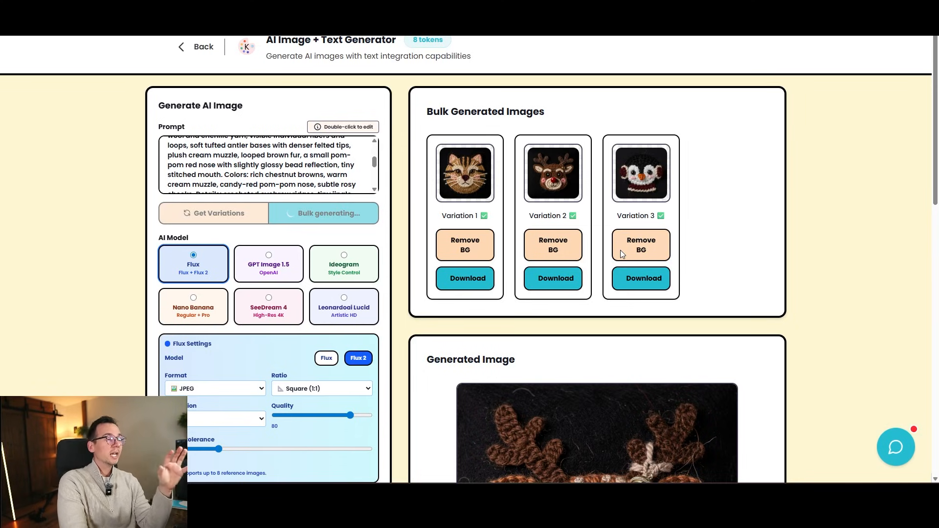
{"action": "mouse_move", "coordinate": [636, 176]}
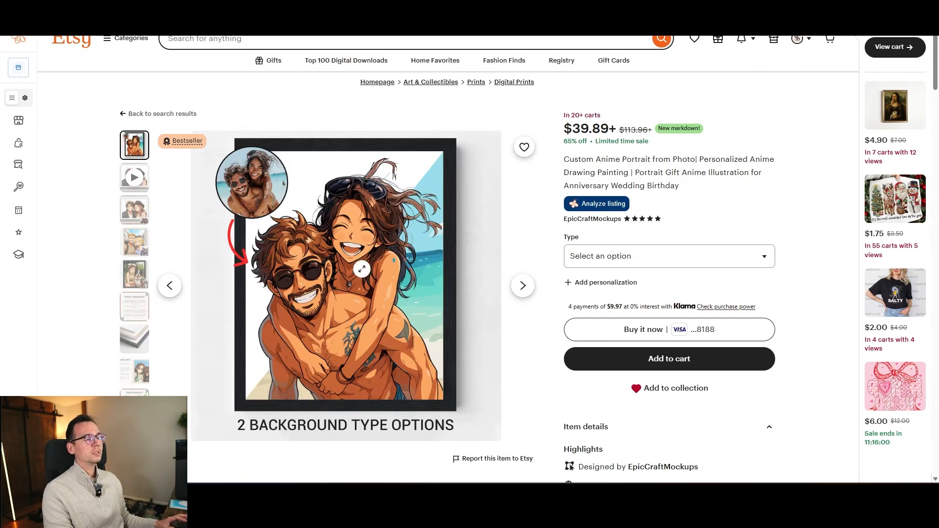
{"action": "mouse_move", "coordinate": [391, 300]}
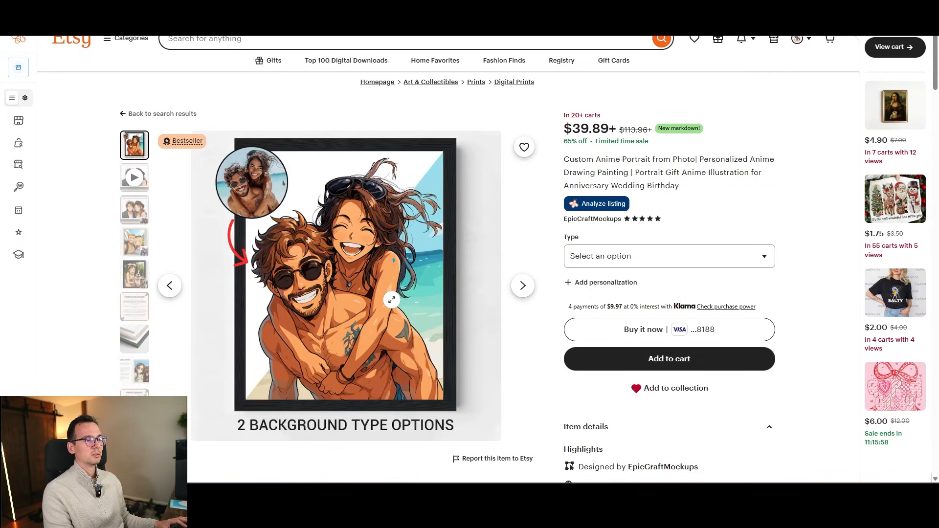
Enlarge the main image of the Etsy custom anime portrait listing.
{"action": "left_click", "coordinate": [392, 300]}
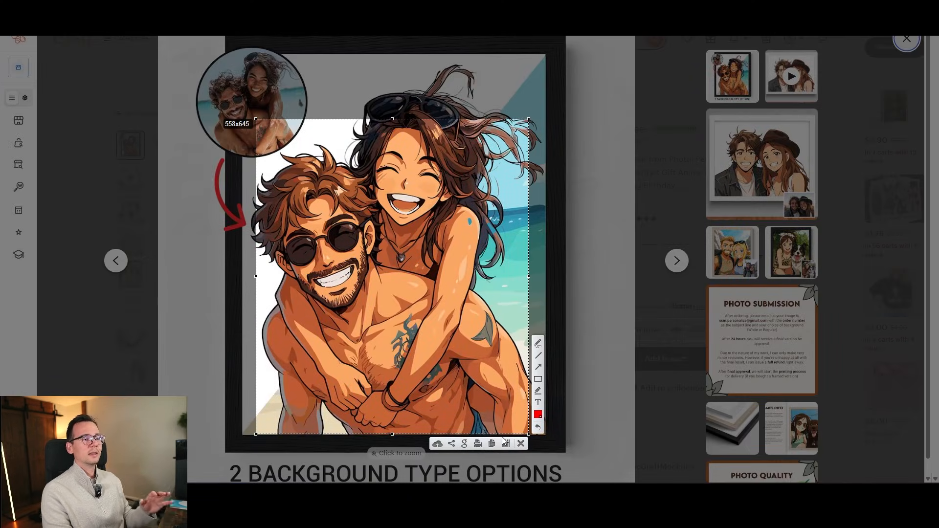
{"action": "mouse_move", "coordinate": [506, 444]}
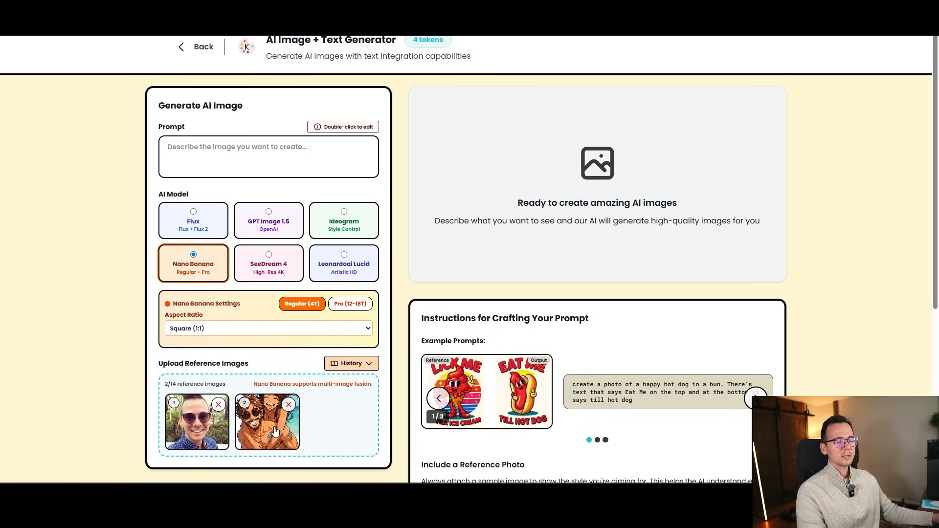
{"action": "mouse_move", "coordinate": [275, 430]}
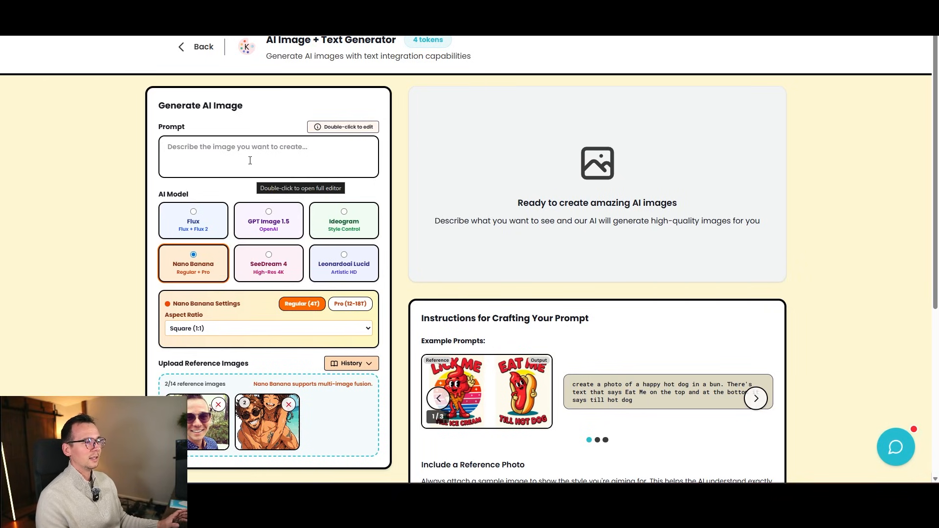
Generate with Nano Banana Pro from 'make the guy from pic #1 in the style of the pic #2'.
{"action": "type", "text": "make the guy f"}
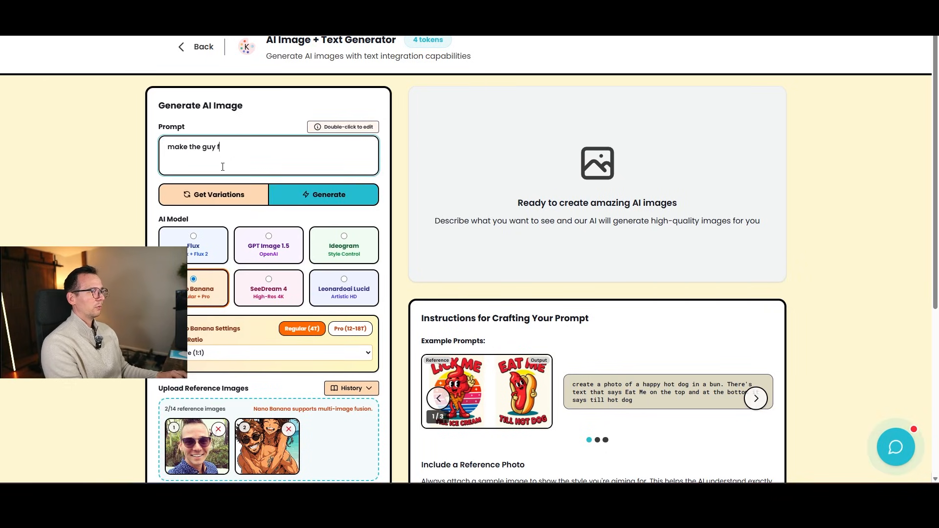
{"action": "type", "text": "rom pic #"}
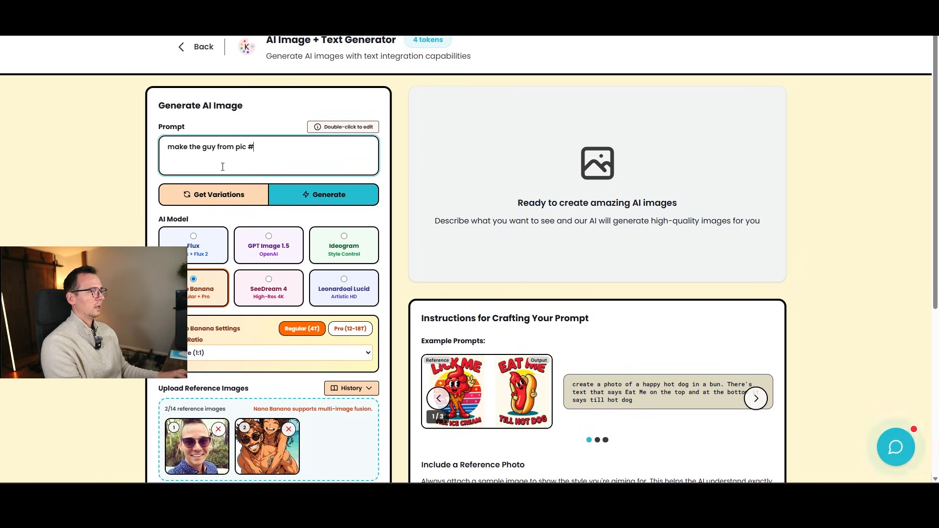
{"action": "type", "text": "1"}
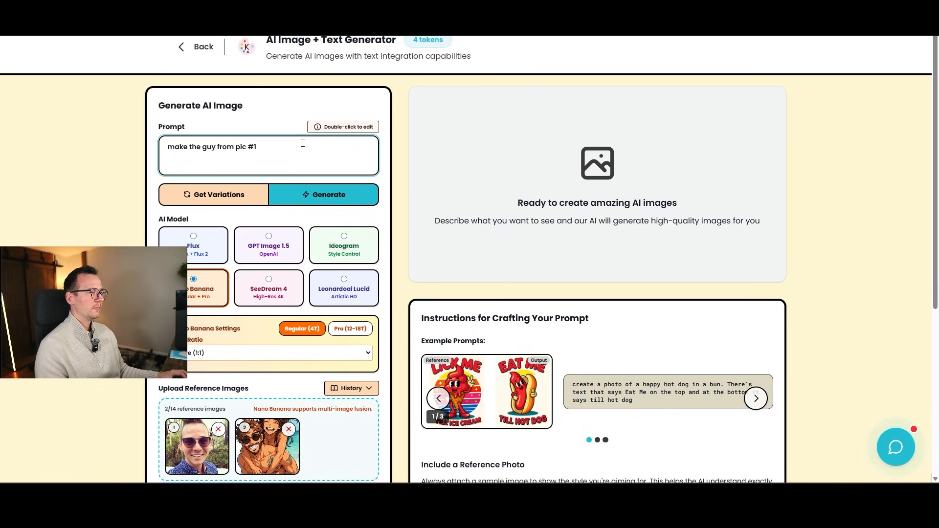
{"action": "type", "text": "in the style of the"}
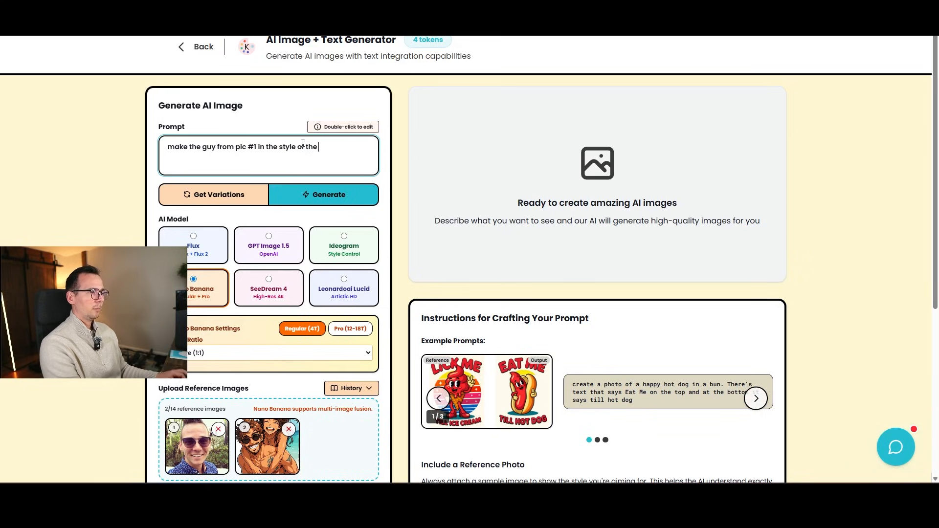
{"action": "type", "text": "pic #2"}
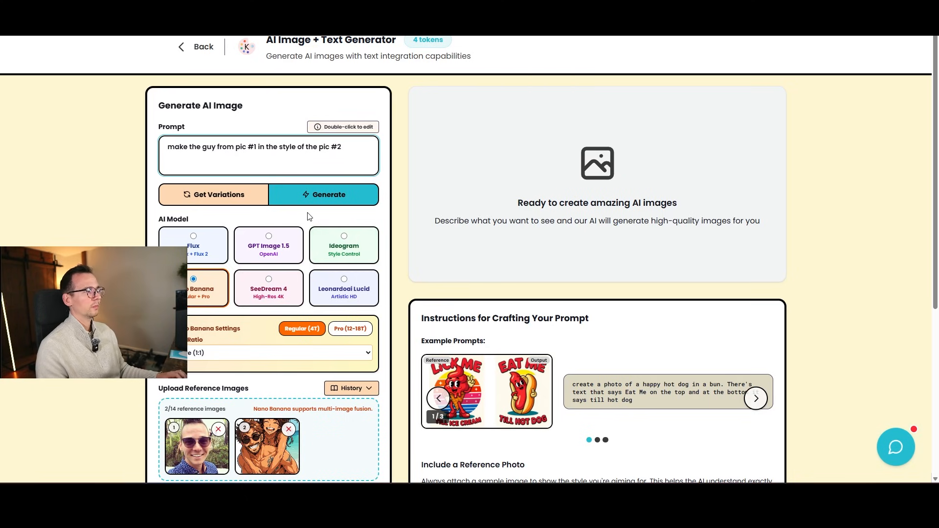
{"action": "left_click", "coordinate": [329, 194]}
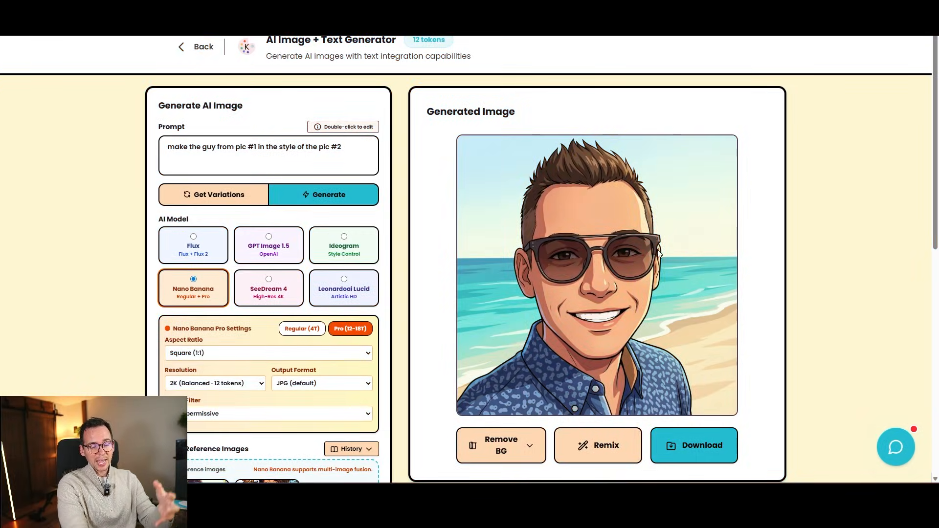
Regenerate the portrait using the prompt 'change his background to jungle'.
{"action": "scroll", "scroll_direction": "down", "scroll_amount": 3}
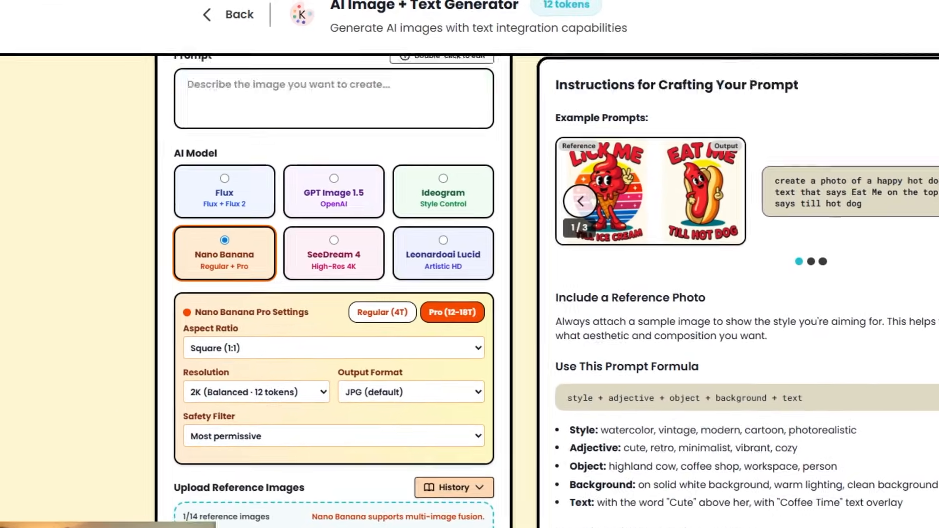
{"action": "type", "text": "change his backgro"}
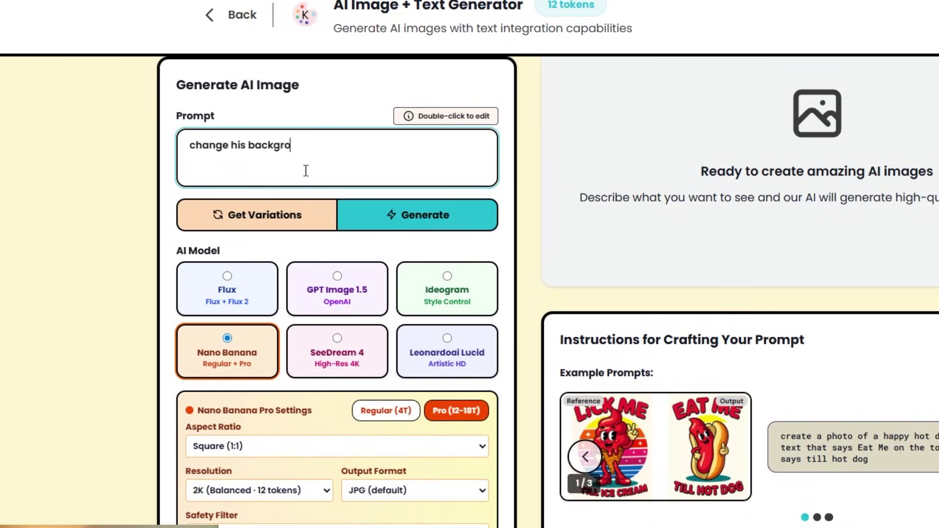
{"action": "left_click", "coordinate": [418, 214]}
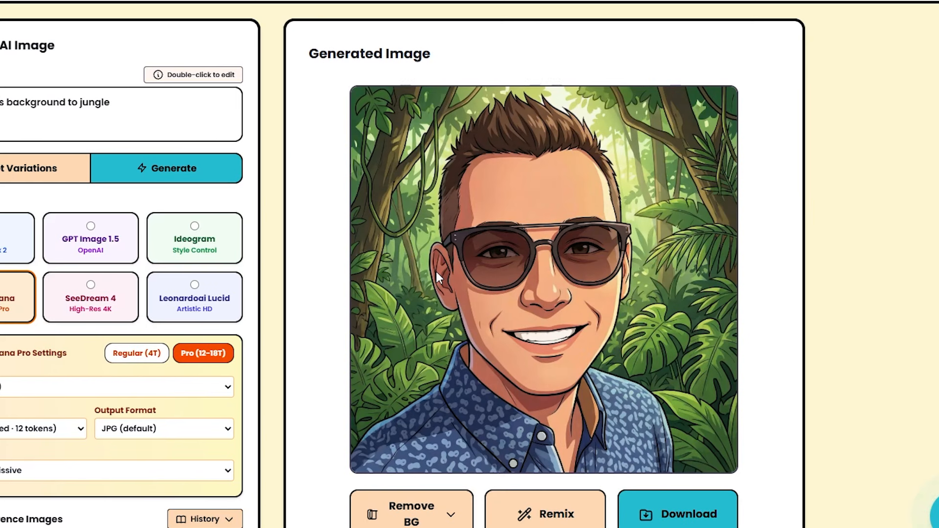